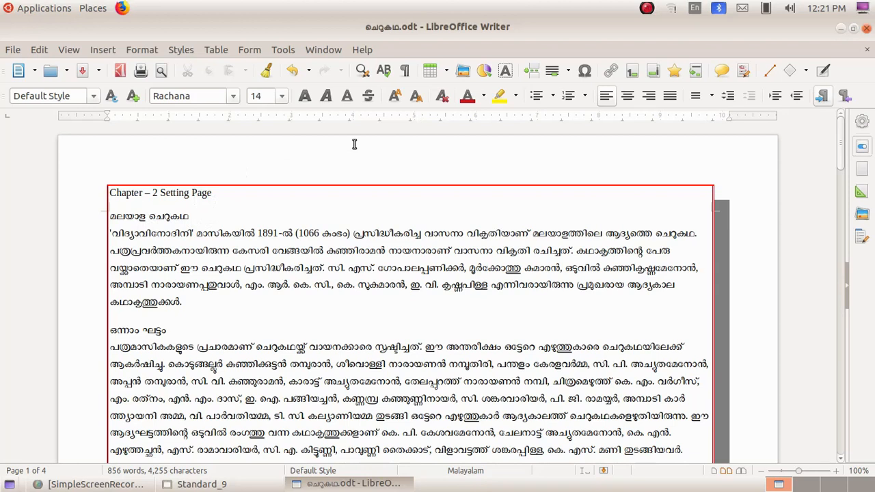
{"action": "mouse_move", "coordinate": [462, 71]}
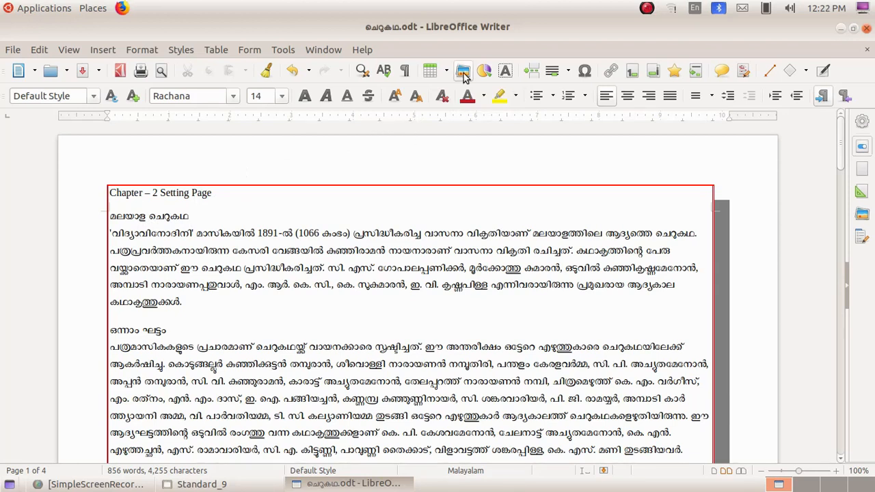
Step: Place the cursor after the first heading and cancel a first image-browse attempt
{"action": "left_click", "coordinate": [192, 216]}
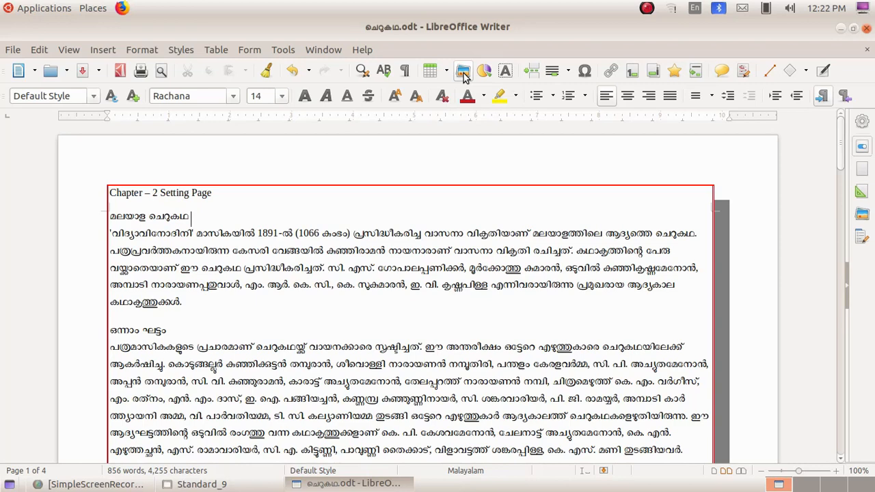
{"action": "left_click", "coordinate": [463, 71]}
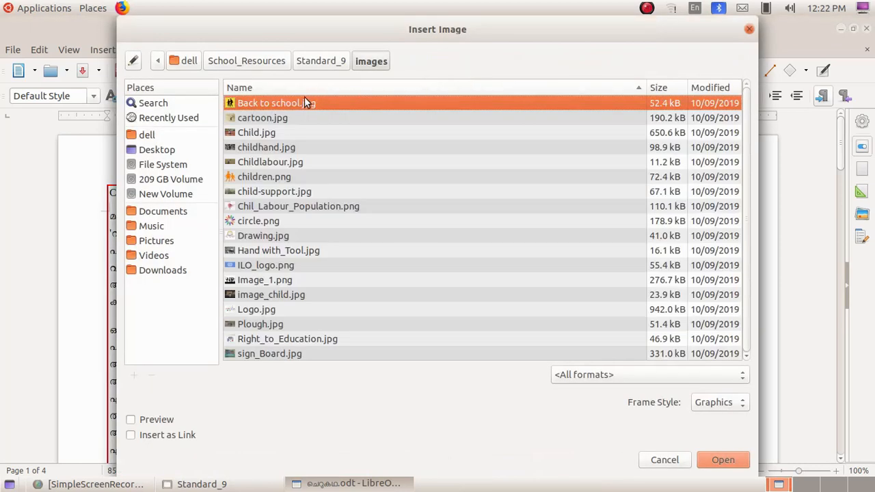
{"action": "mouse_move", "coordinate": [667, 446]}
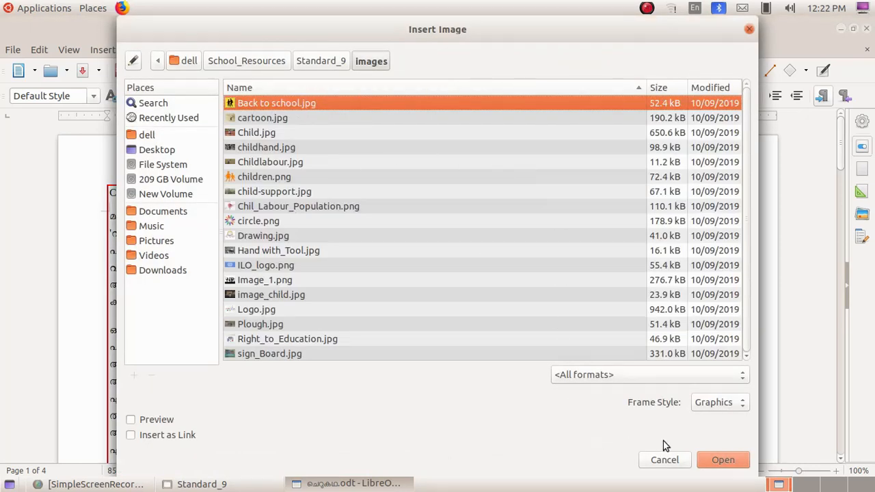
{"action": "left_click", "coordinate": [664, 459]}
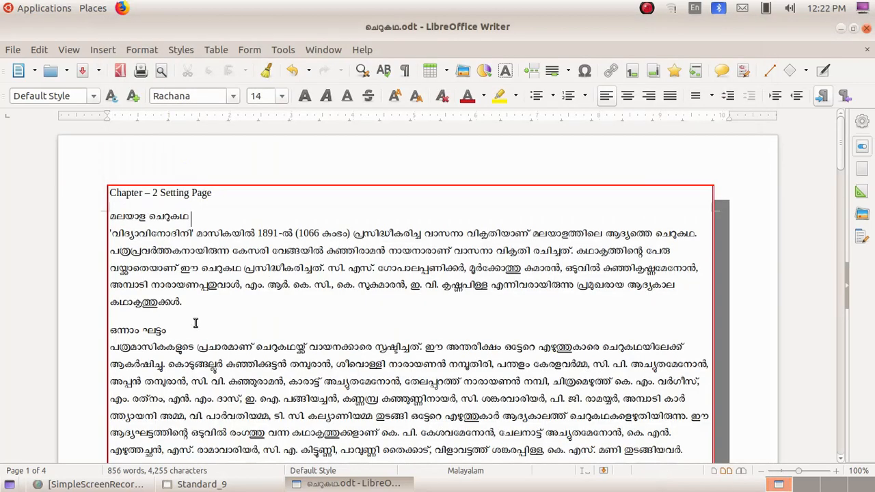
Step: Insert circle.png from the Images folder into the first page
{"action": "left_click", "coordinate": [102, 49]}
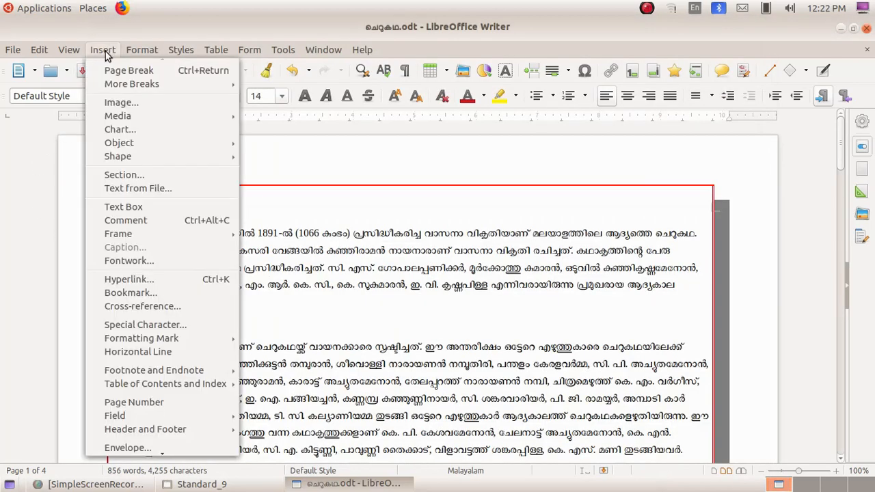
{"action": "left_click", "coordinate": [120, 102]}
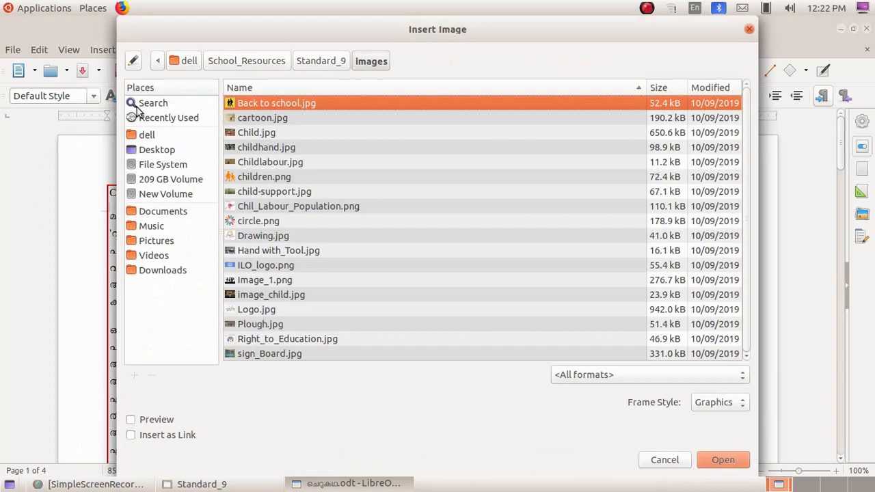
{"action": "mouse_move", "coordinate": [352, 141]}
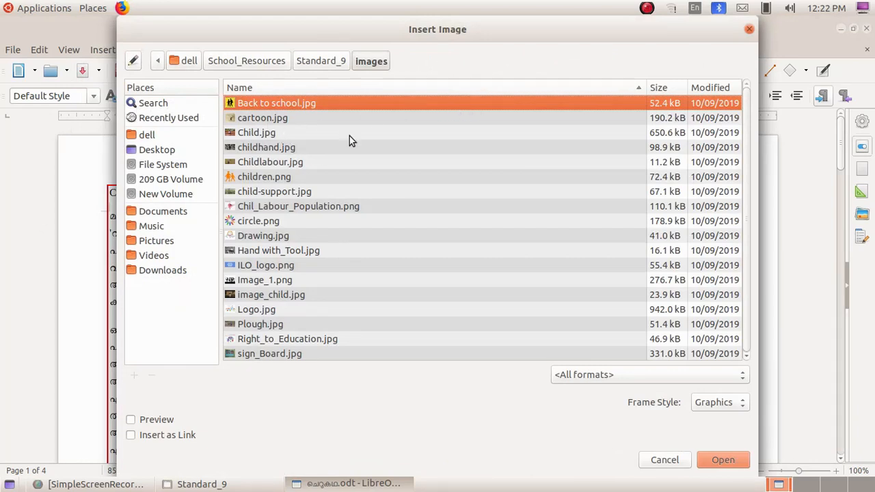
{"action": "mouse_move", "coordinate": [257, 230]}
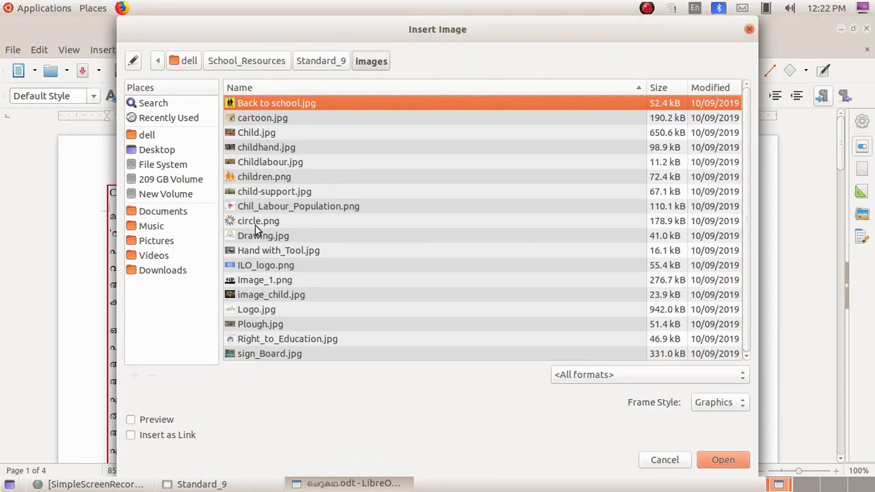
{"action": "left_click", "coordinate": [258, 220]}
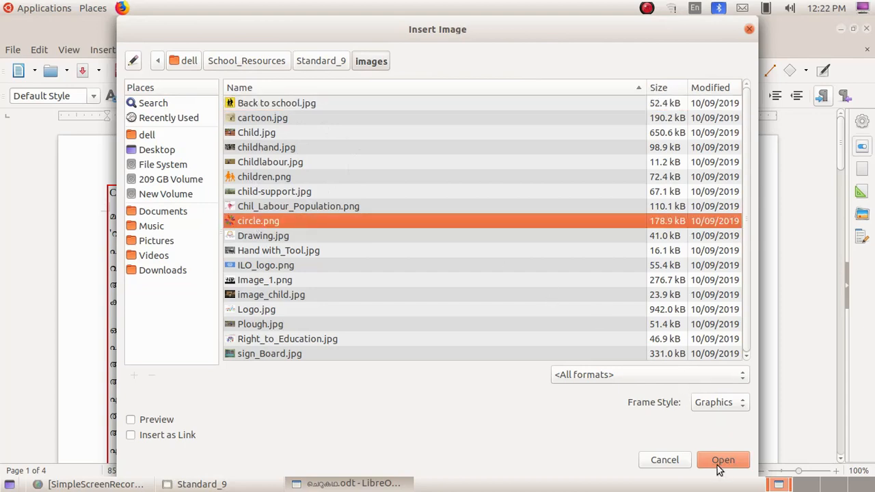
{"action": "left_click", "coordinate": [722, 459]}
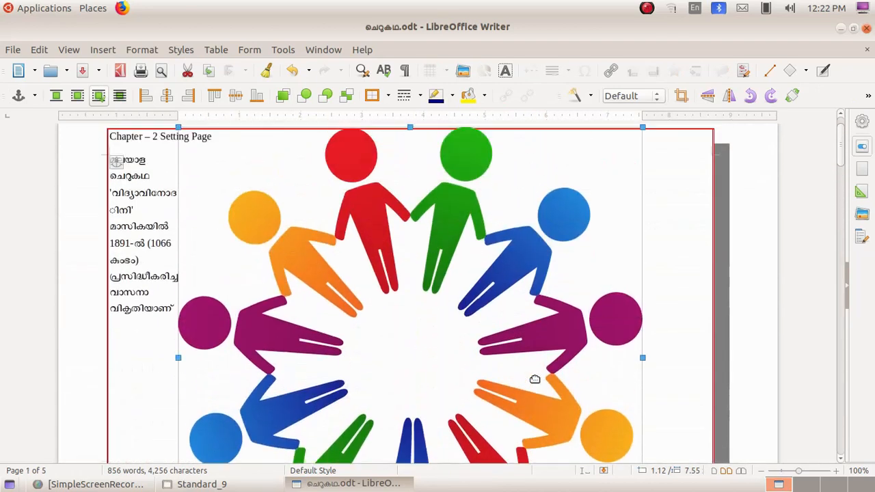
Step: Shrink the circle picture and place it beside the opening paragraph
{"action": "scroll", "scroll_direction": "down", "scroll_amount": 3}
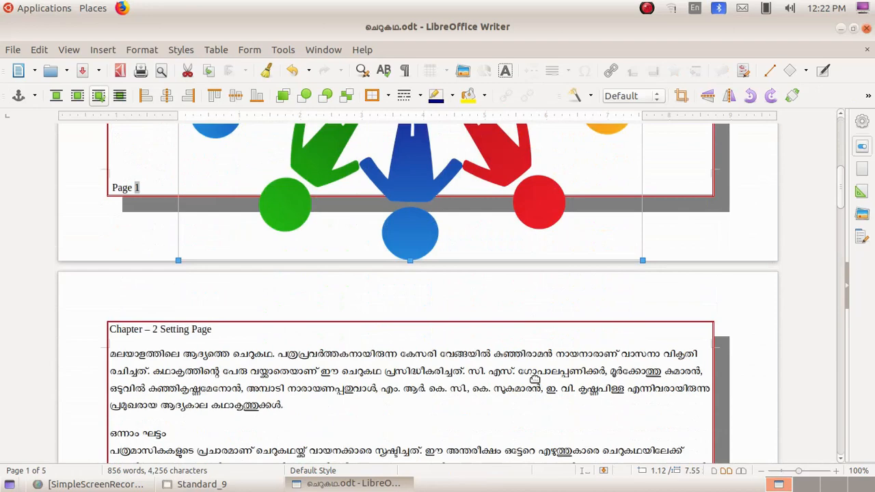
{"action": "mouse_move", "coordinate": [233, 246]}
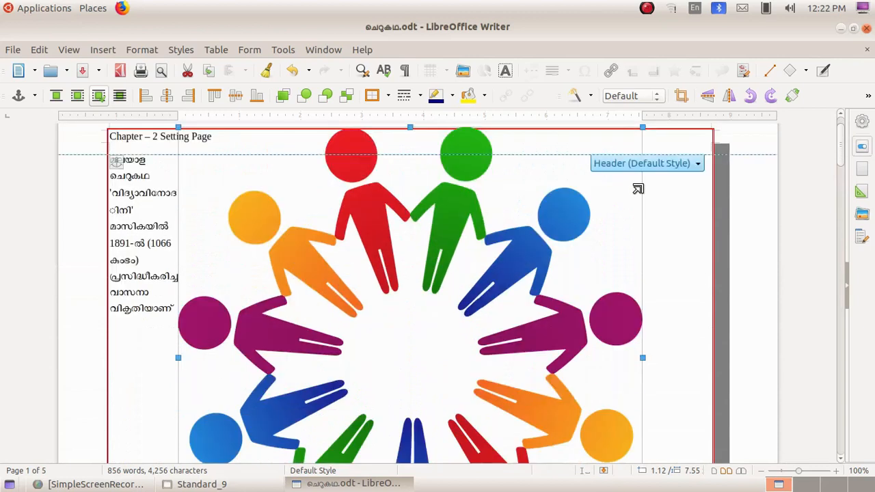
{"action": "mouse_move", "coordinate": [645, 127]}
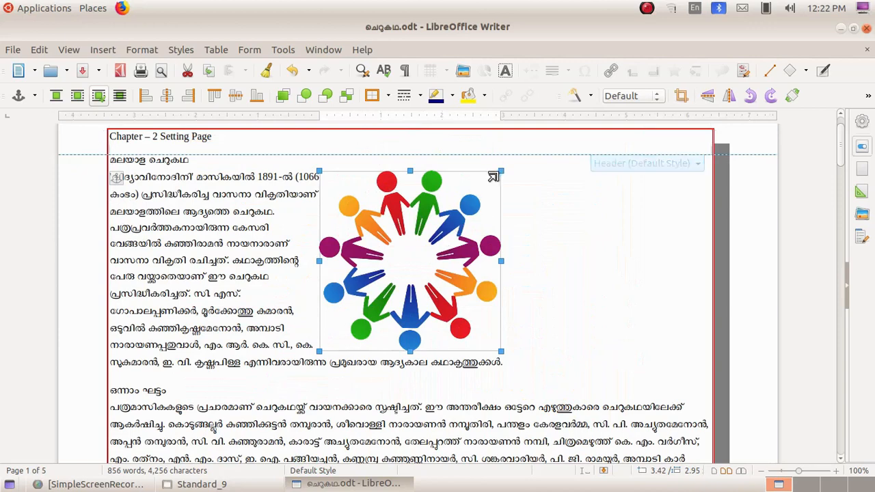
{"action": "left_click_drag", "start_coordinate": [410, 262], "coordinate": [604, 205]}
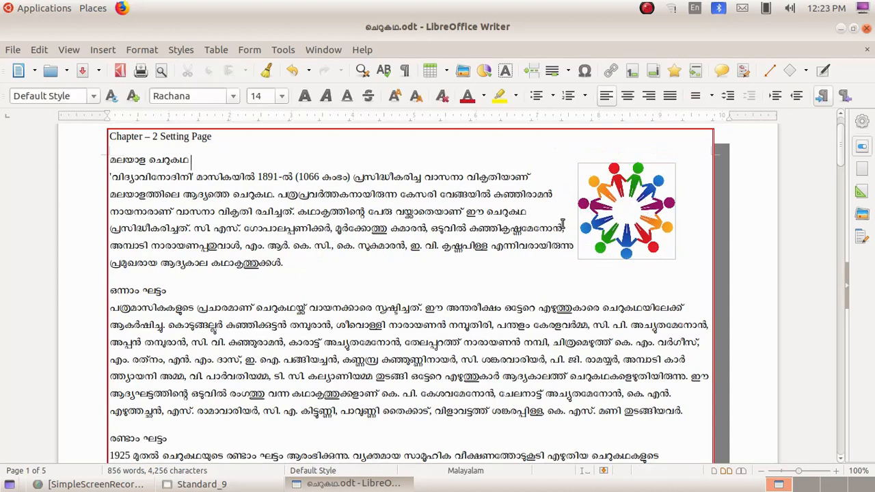
{"action": "mouse_move", "coordinate": [662, 143]}
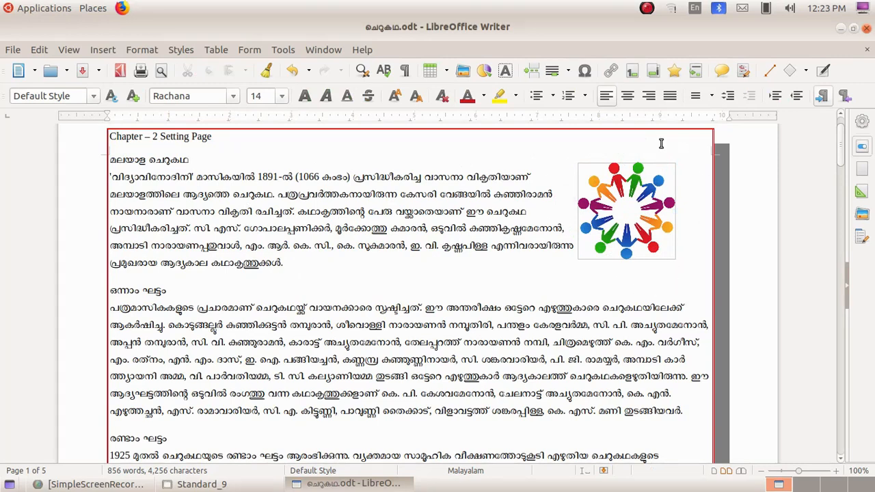
{"action": "mouse_move", "coordinate": [672, 263]}
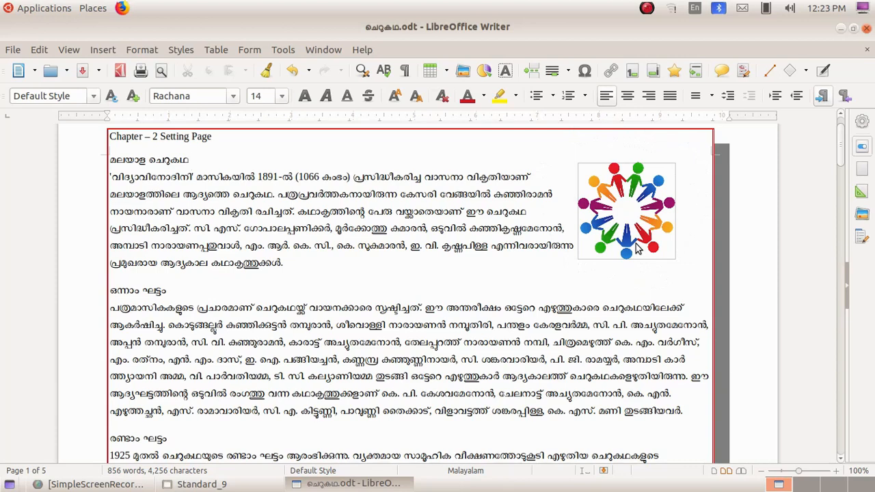
Step: Select the circle picture and set its wrap to Wrap Through
{"action": "left_click", "coordinate": [626, 210]}
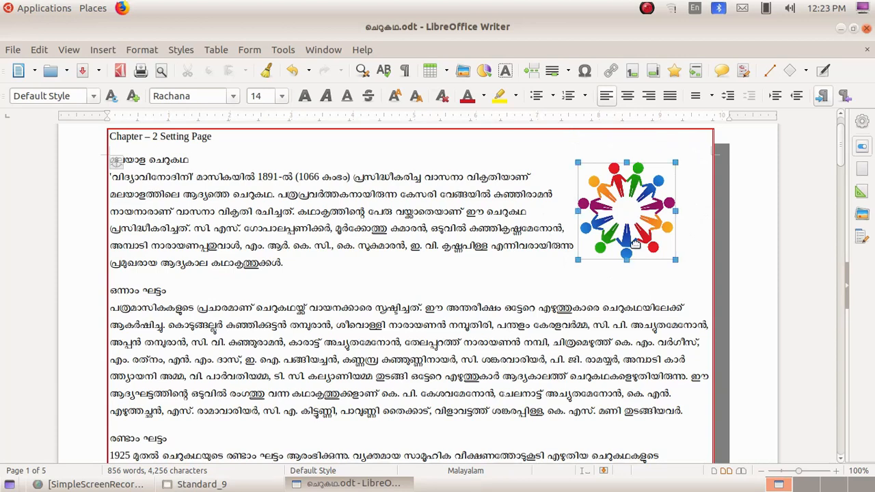
{"action": "left_click", "coordinate": [625, 210]}
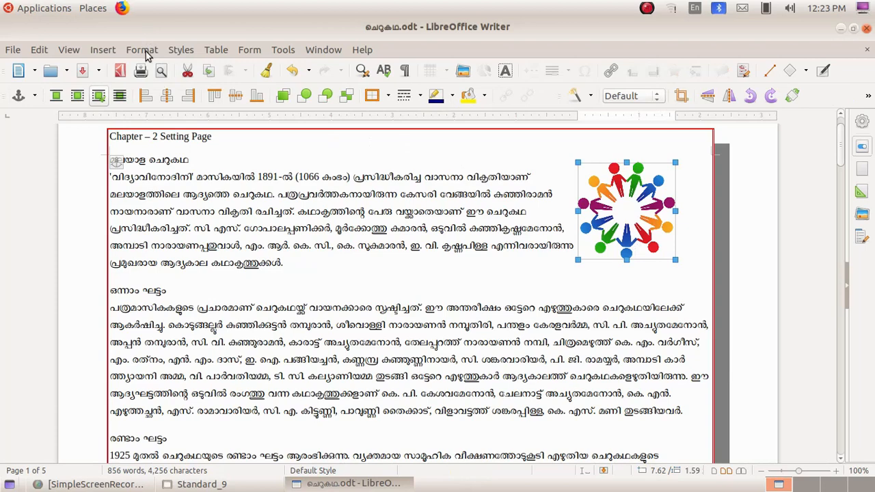
{"action": "left_click", "coordinate": [142, 50]}
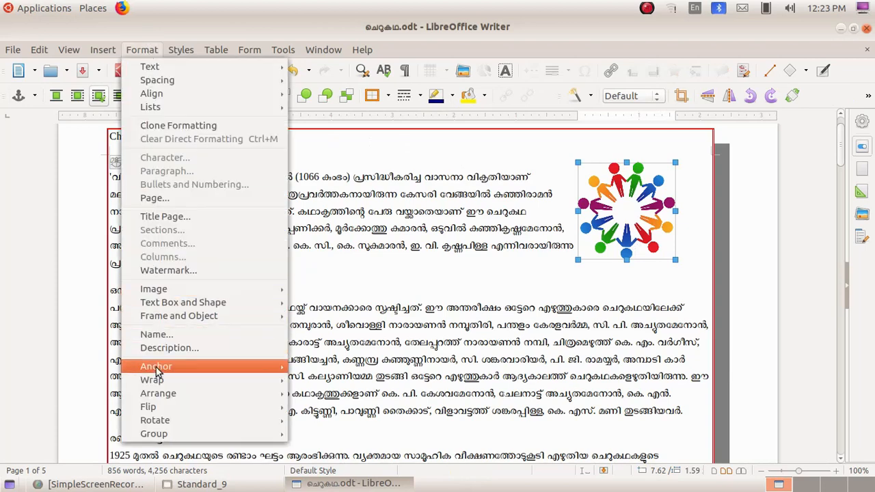
{"action": "mouse_move", "coordinate": [156, 367]}
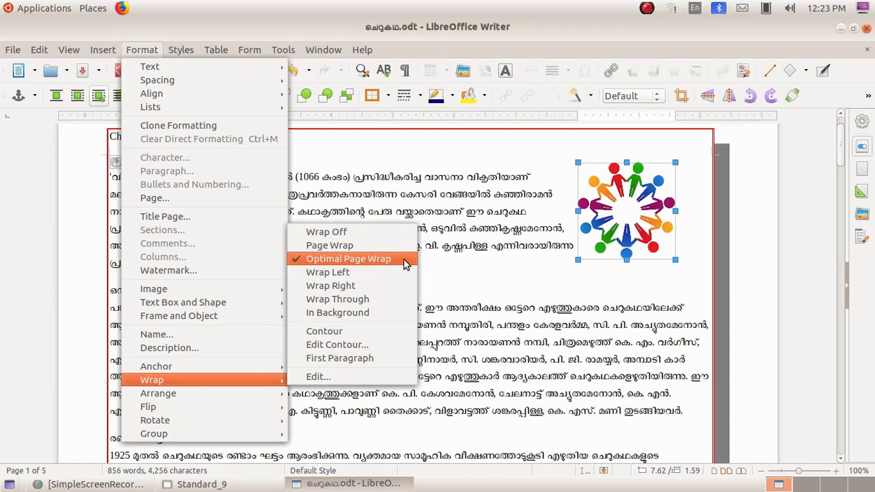
{"action": "mouse_move", "coordinate": [331, 285]}
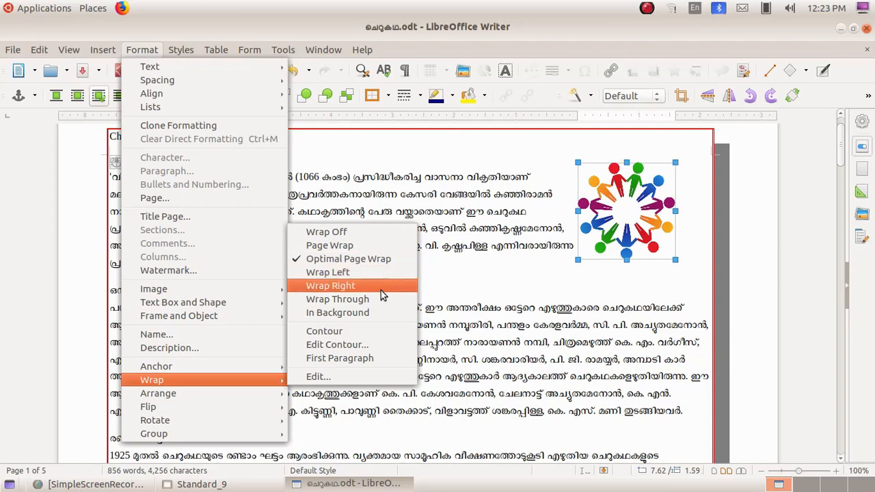
{"action": "left_click", "coordinate": [331, 285]}
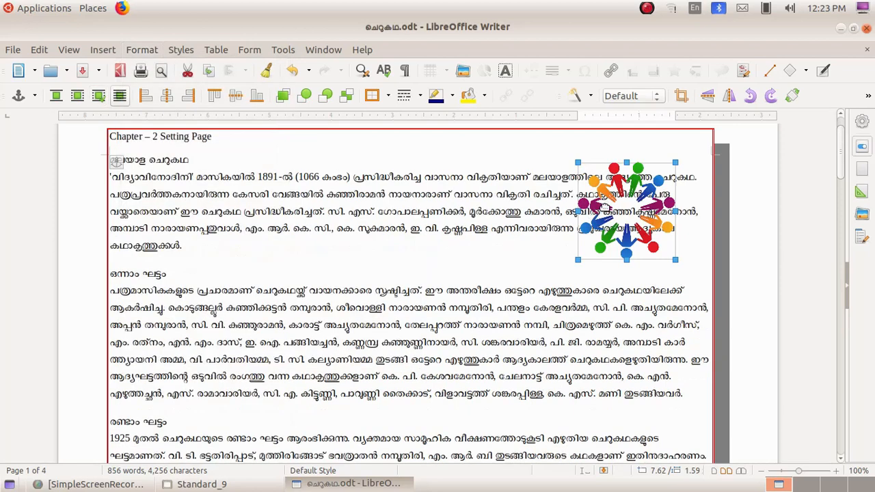
{"action": "mouse_move", "coordinate": [604, 208]}
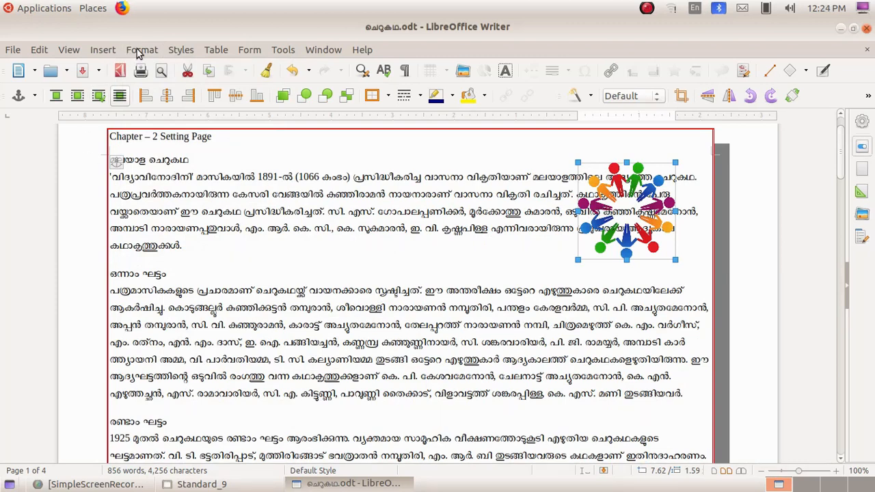
Step: Adjust the picture's wrap and bring it out from behind the text at the top right
{"action": "left_click", "coordinate": [142, 50]}
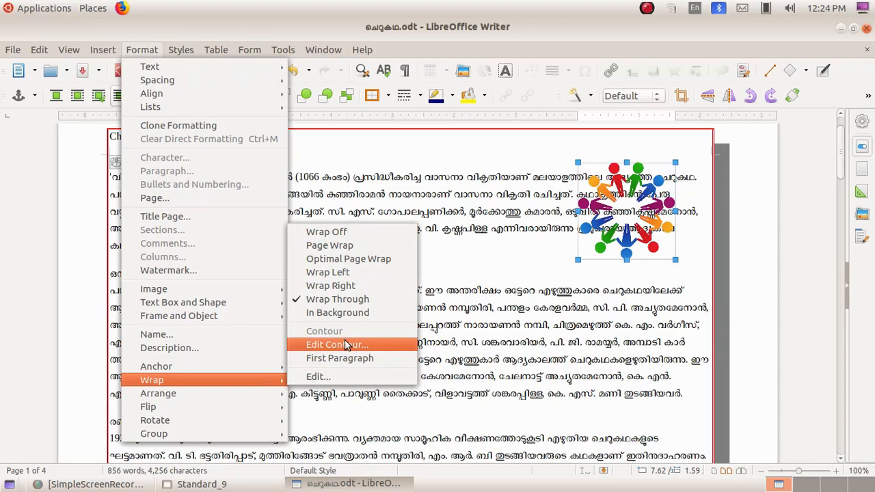
{"action": "left_click", "coordinate": [336, 344]}
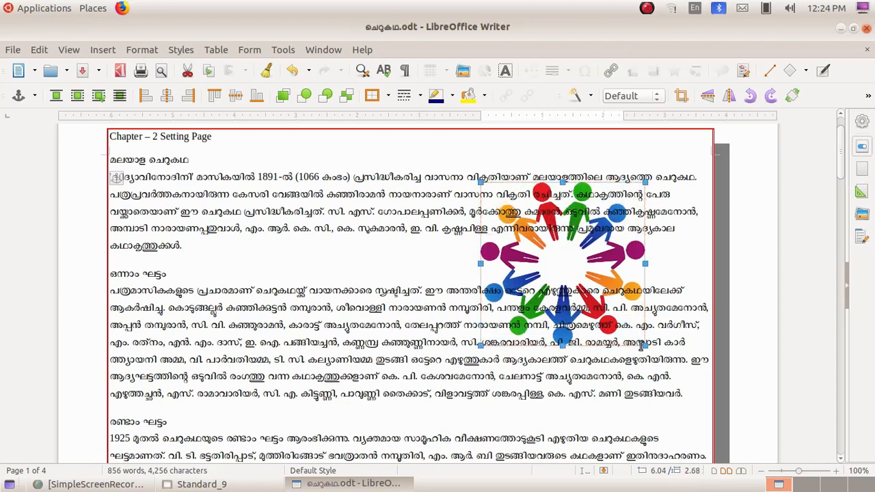
{"action": "left_click", "coordinate": [142, 49]}
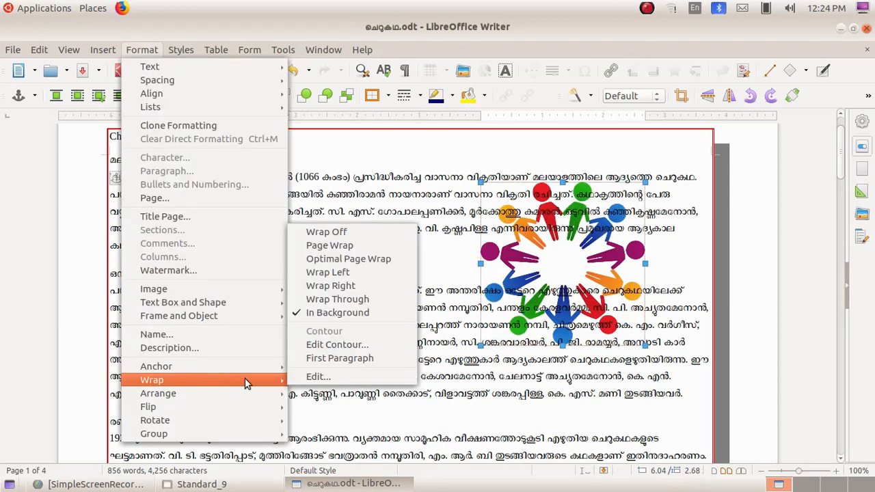
{"action": "mouse_move", "coordinate": [285, 383]}
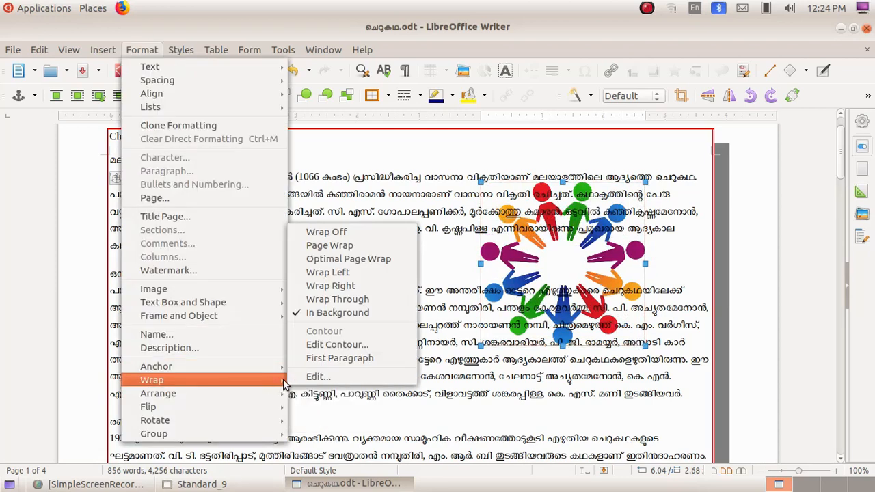
{"action": "mouse_move", "coordinate": [317, 377]}
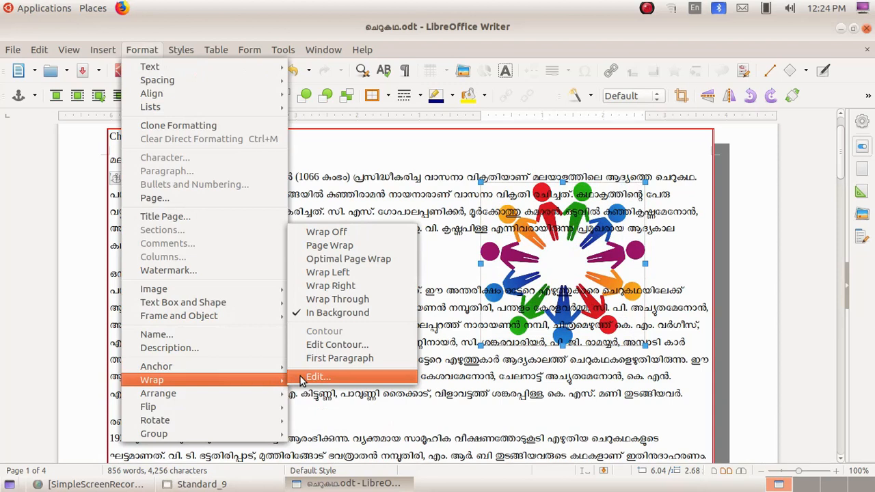
{"action": "mouse_move", "coordinate": [347, 258]}
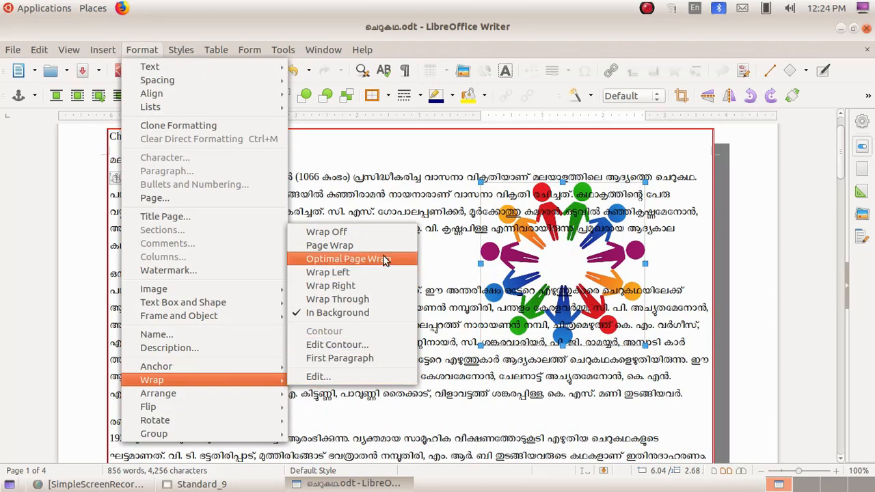
{"action": "mouse_move", "coordinate": [328, 272]}
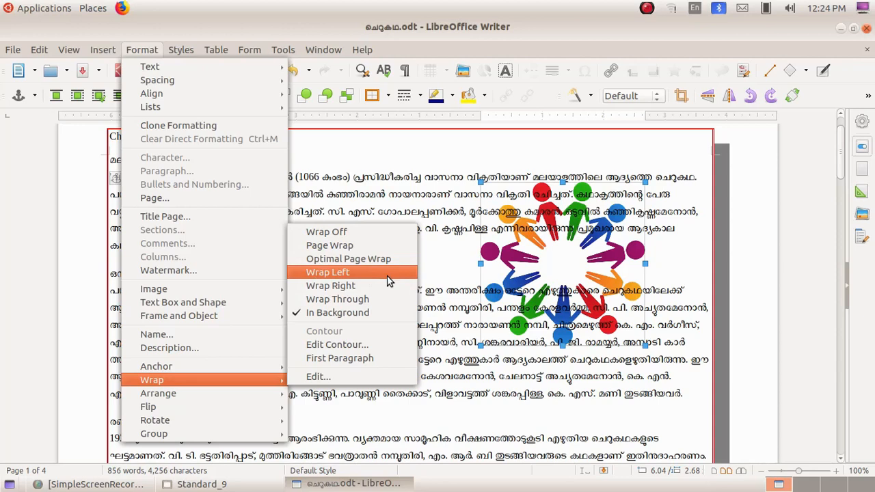
{"action": "left_click", "coordinate": [328, 272]}
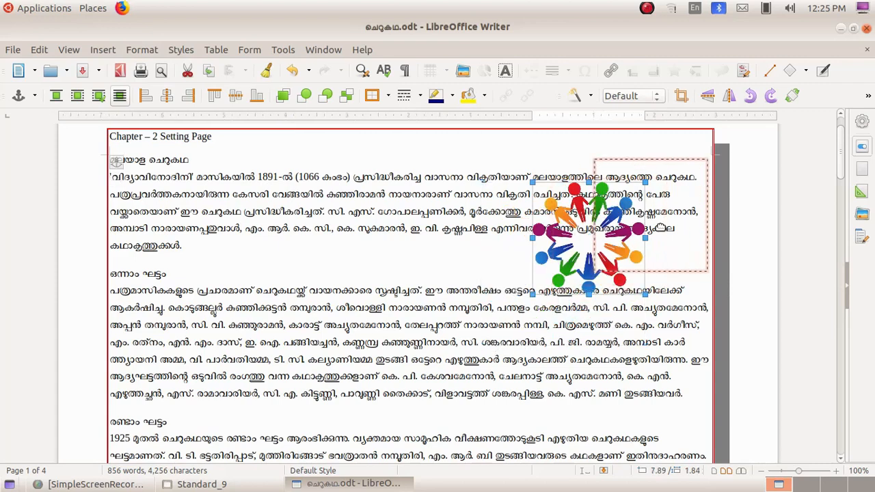
Step: Set the picture's wrap so text flows along its left side
{"action": "left_click", "coordinate": [142, 49]}
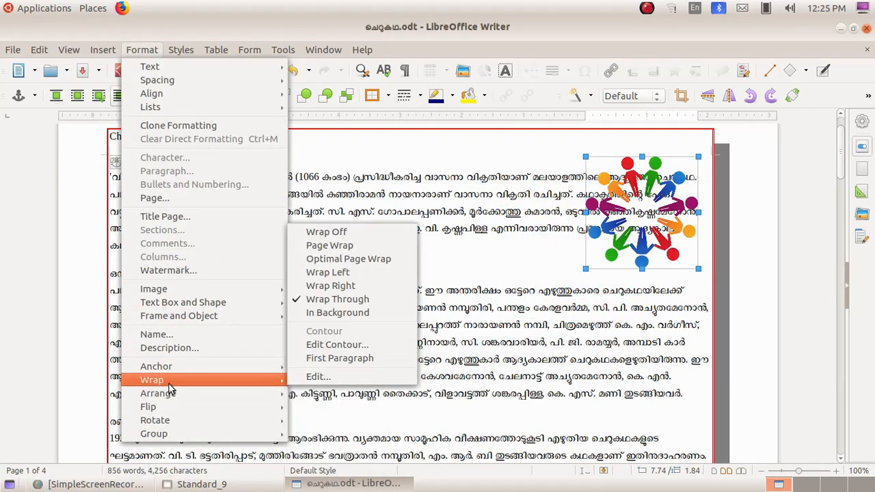
{"action": "mouse_move", "coordinate": [361, 271]}
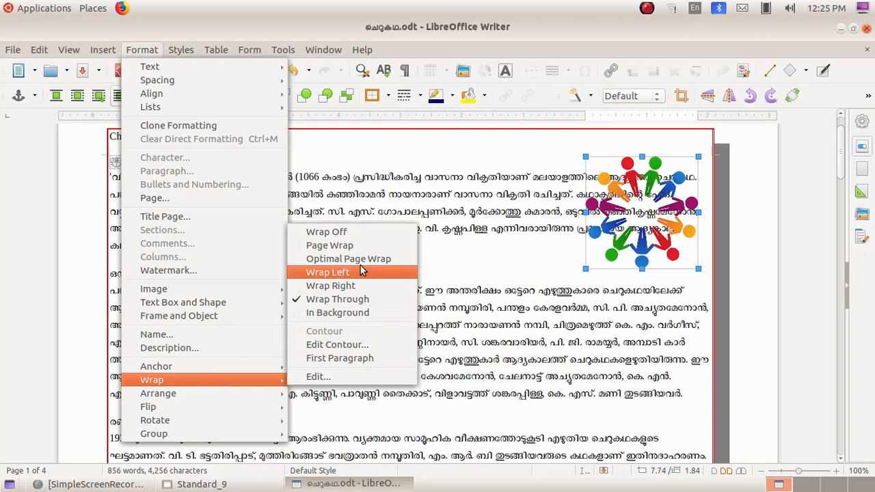
{"action": "left_click", "coordinate": [328, 272]}
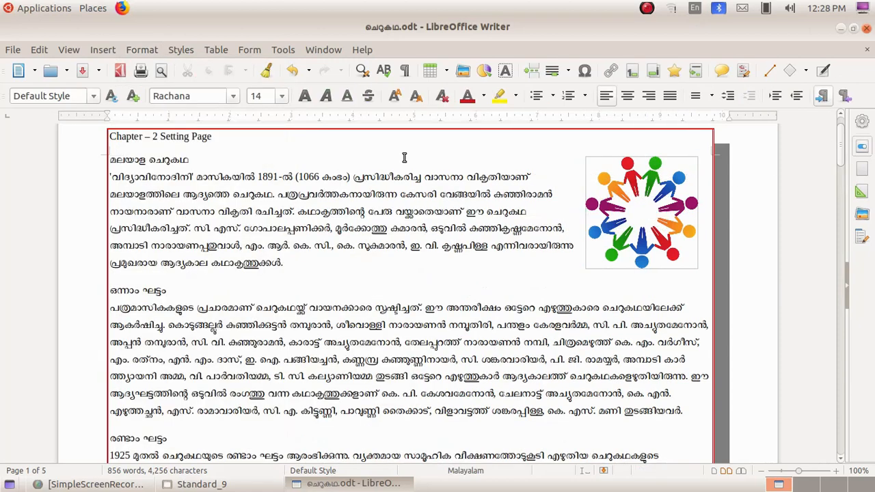
Step: Browse the Page style Area fill types: colour, gradient, bitmap and pattern
{"action": "left_click", "coordinate": [142, 49]}
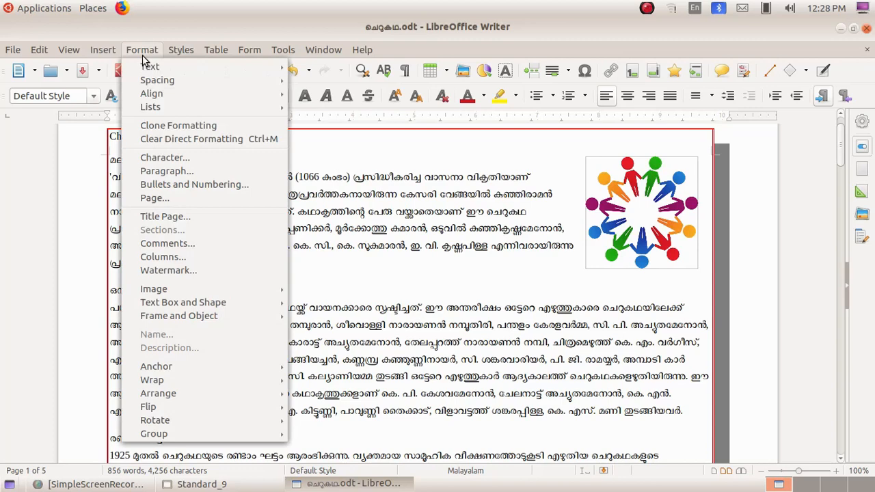
{"action": "left_click", "coordinate": [162, 257]}
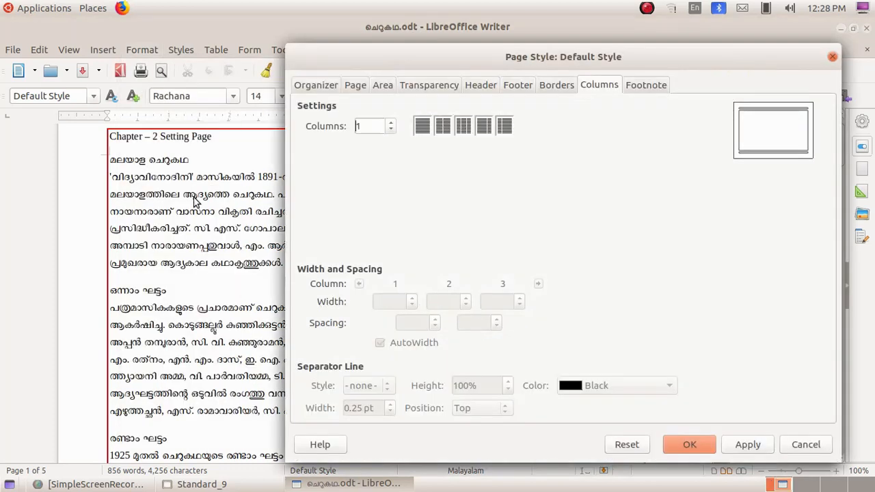
{"action": "mouse_move", "coordinate": [585, 148]}
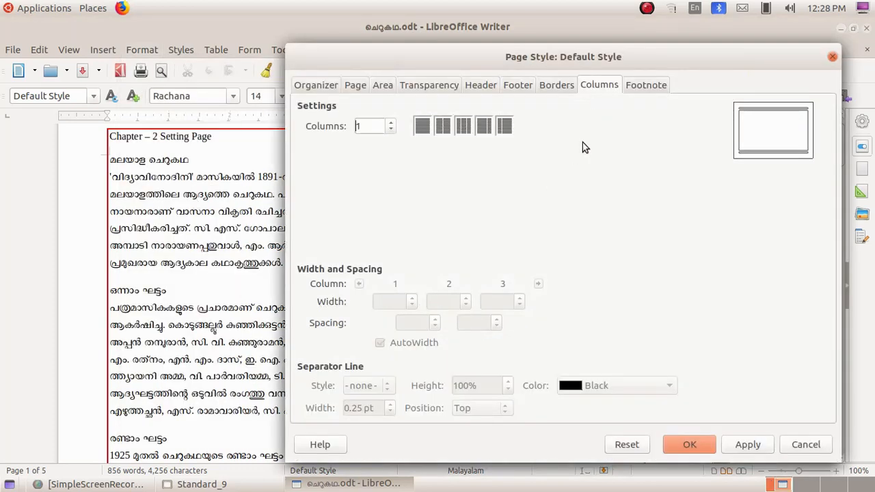
{"action": "left_click", "coordinate": [382, 85]}
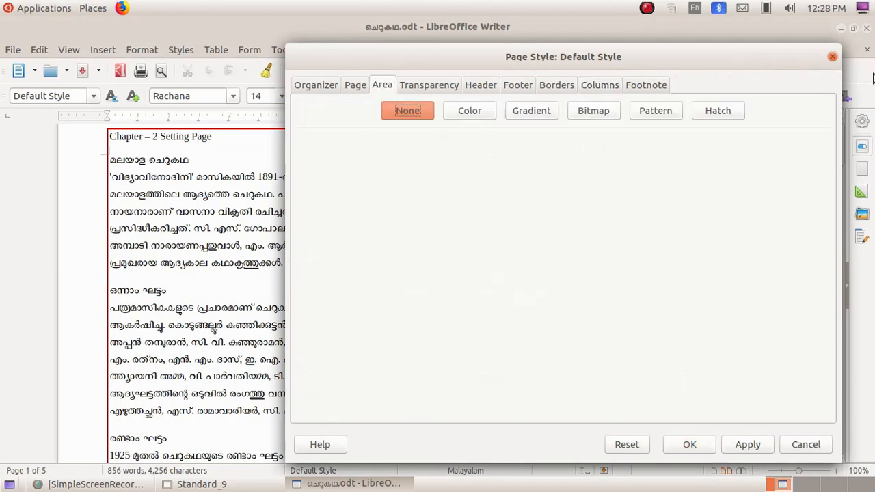
{"action": "left_click", "coordinate": [471, 109]}
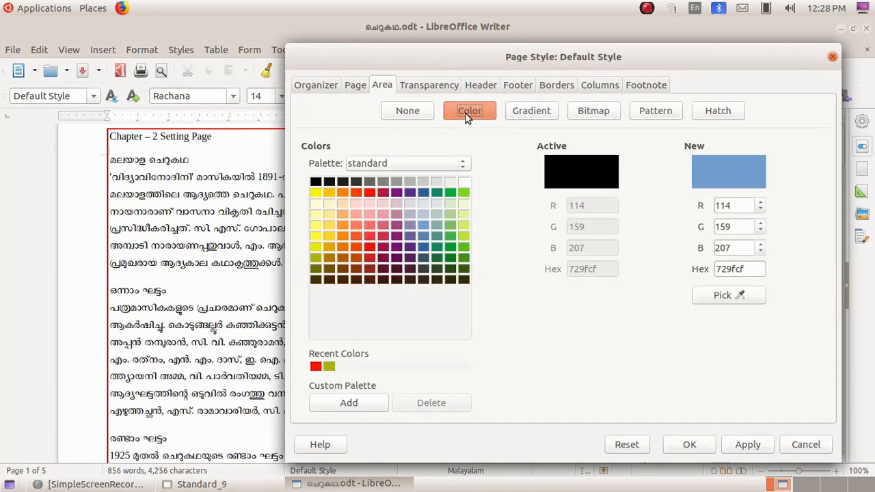
{"action": "mouse_move", "coordinate": [369, 254]}
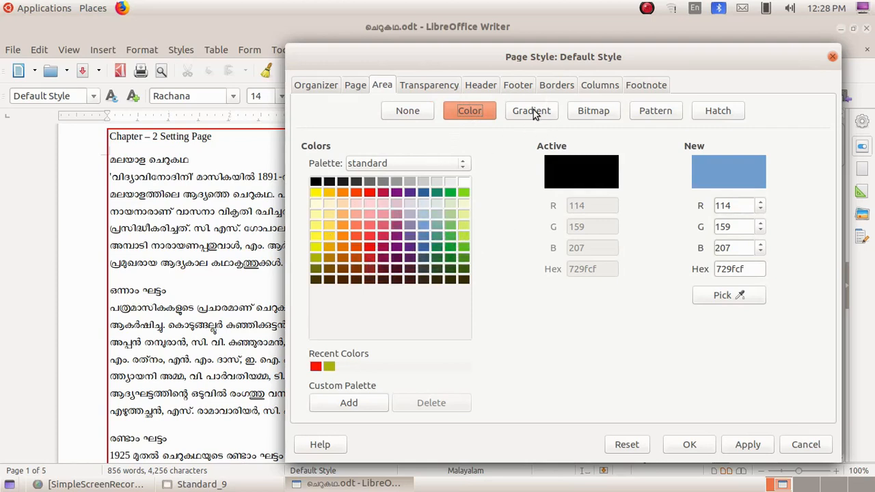
{"action": "left_click", "coordinate": [530, 109]}
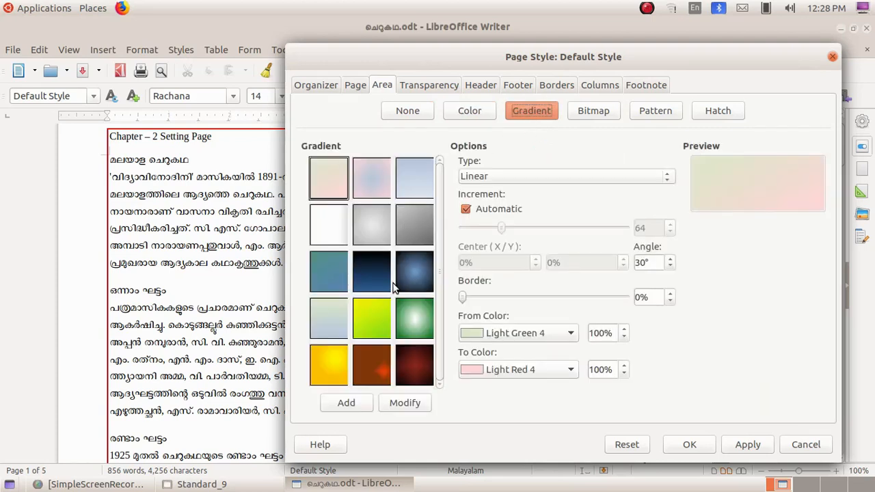
{"action": "mouse_move", "coordinate": [593, 111]}
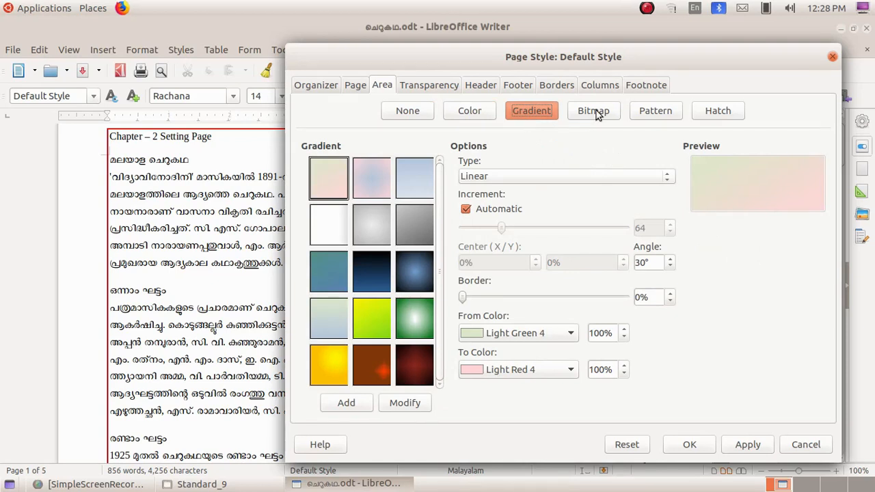
{"action": "left_click", "coordinate": [593, 109]}
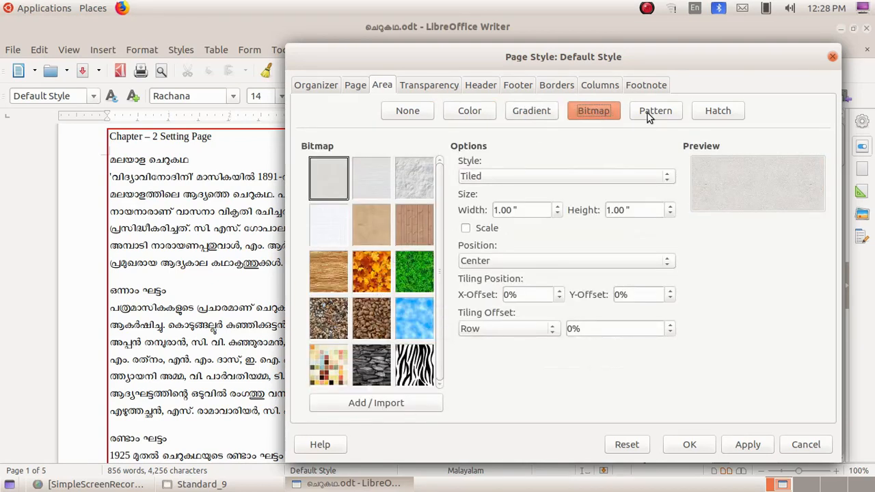
{"action": "left_click", "coordinate": [655, 110]}
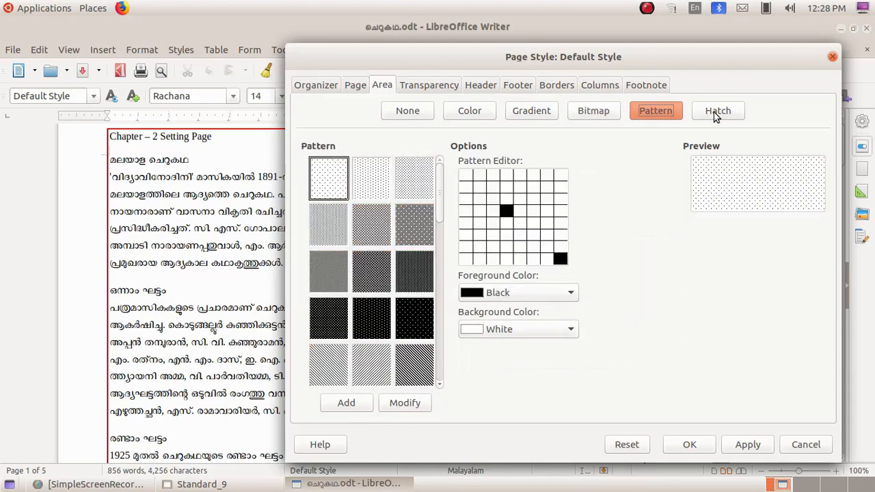
Step: Apply a solid Orange page background colour
{"action": "left_click", "coordinate": [470, 109]}
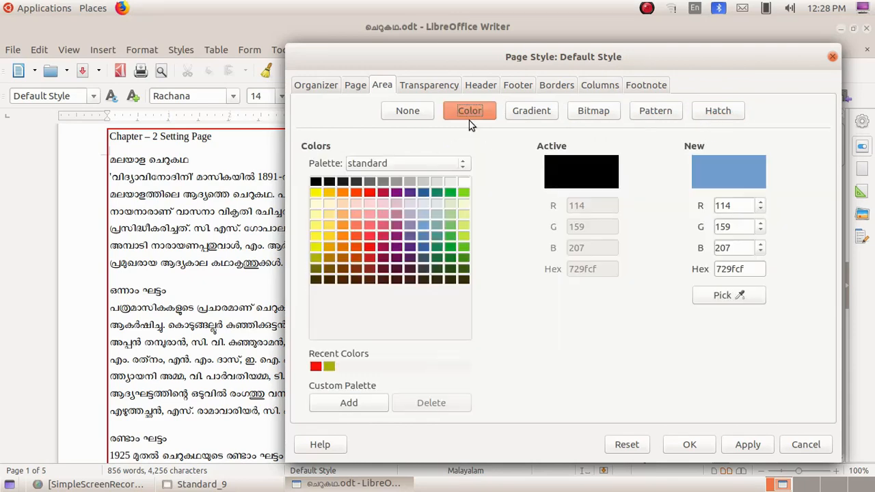
{"action": "mouse_move", "coordinate": [316, 213]}
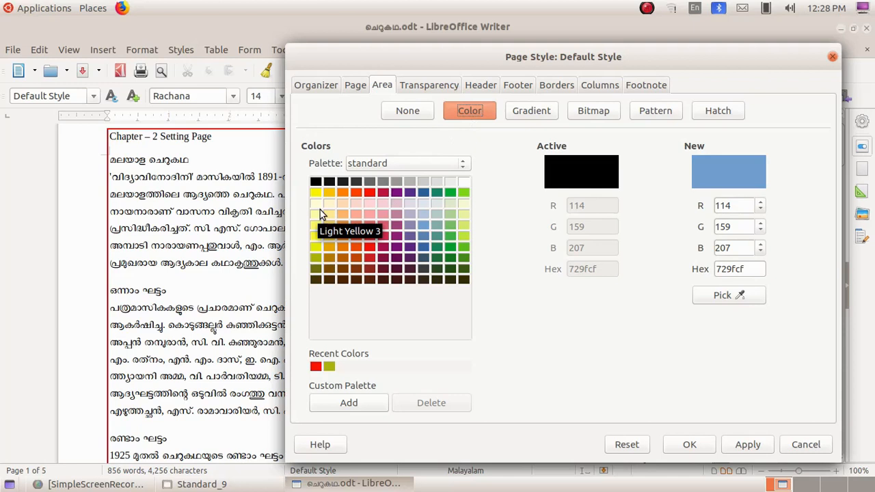
{"action": "mouse_move", "coordinate": [341, 194]}
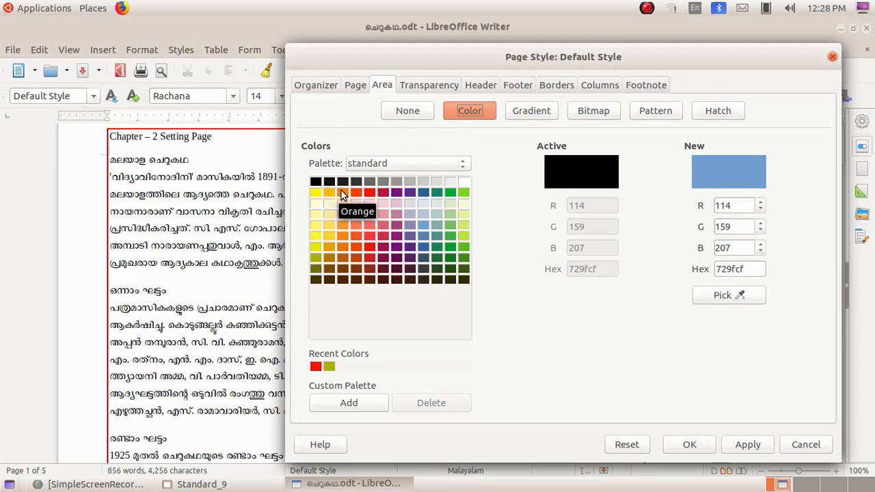
{"action": "left_click", "coordinate": [341, 192]}
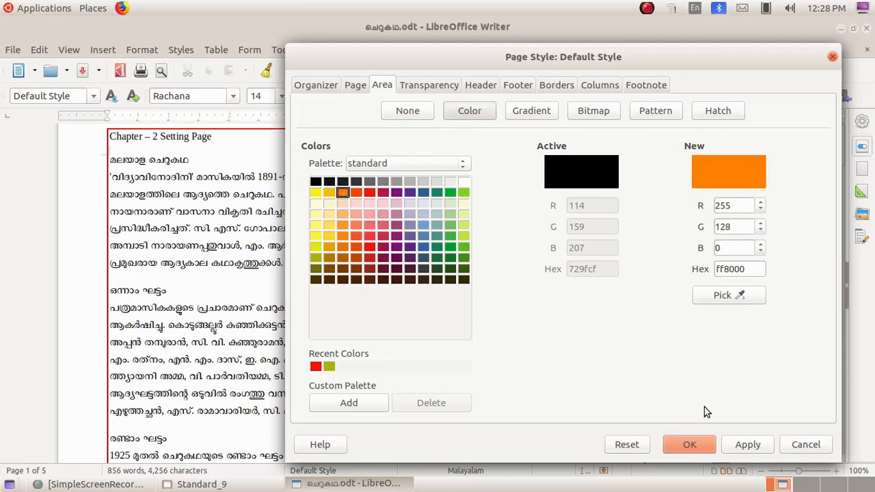
{"action": "left_click", "coordinate": [688, 444]}
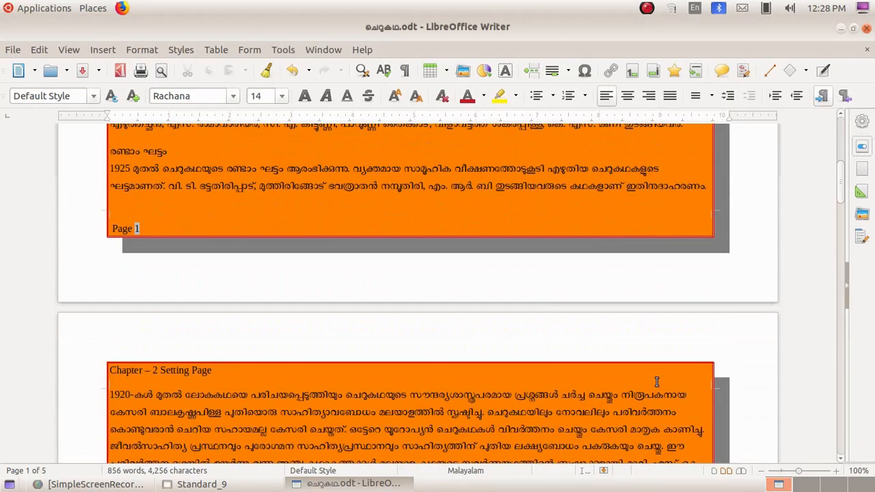
Step: Scroll through the pages to confirm the orange background everywhere
{"action": "scroll", "scroll_direction": "down", "scroll_amount": 3}
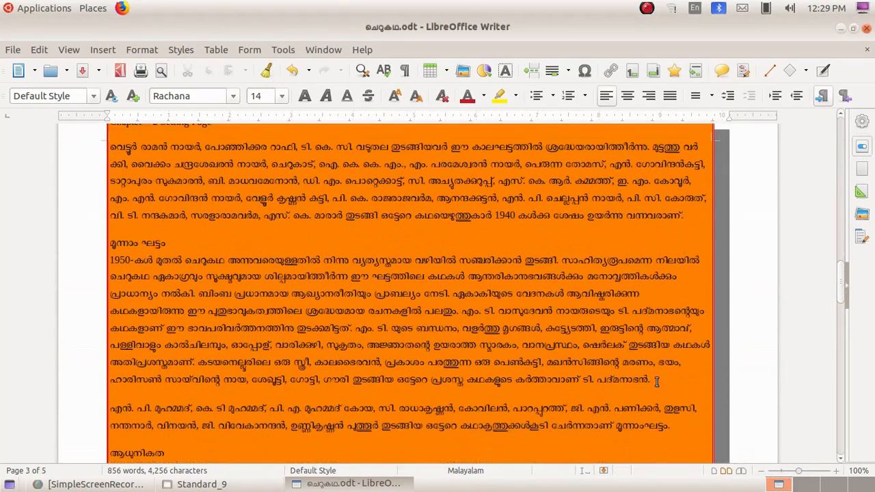
{"action": "scroll", "scroll_direction": "down", "scroll_amount": 3}
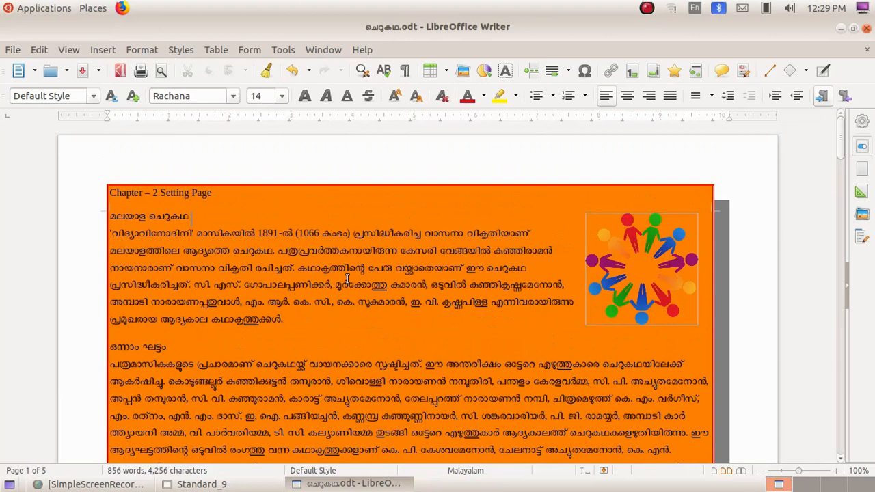
{"action": "left_click", "coordinate": [142, 49]}
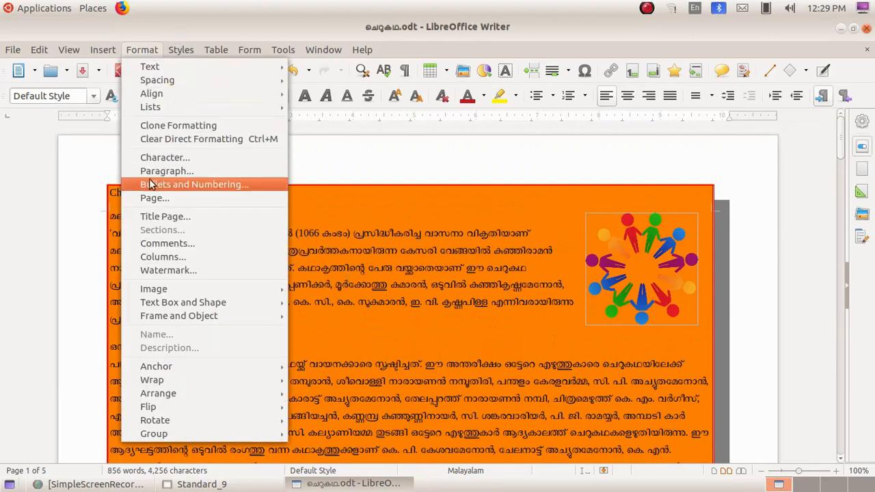
Step: Reopen the Page style Area settings on the Bitmap texture choices
{"action": "left_click", "coordinate": [155, 197]}
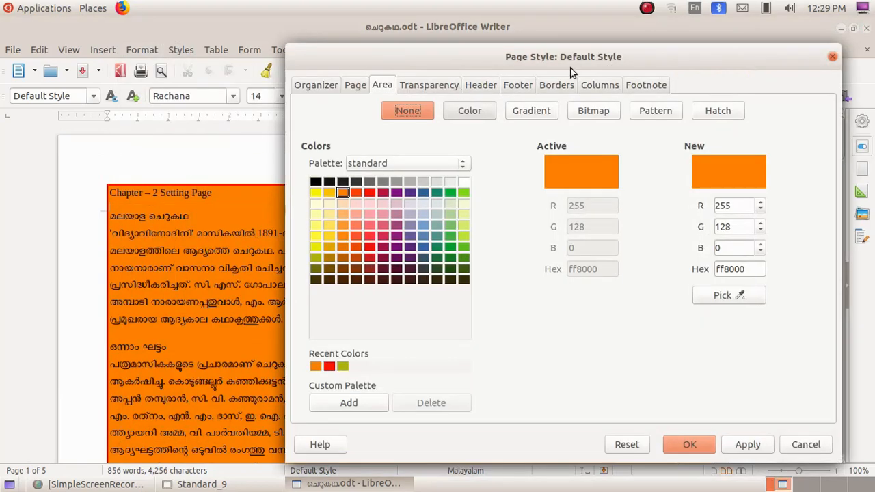
{"action": "left_click", "coordinate": [594, 110]}
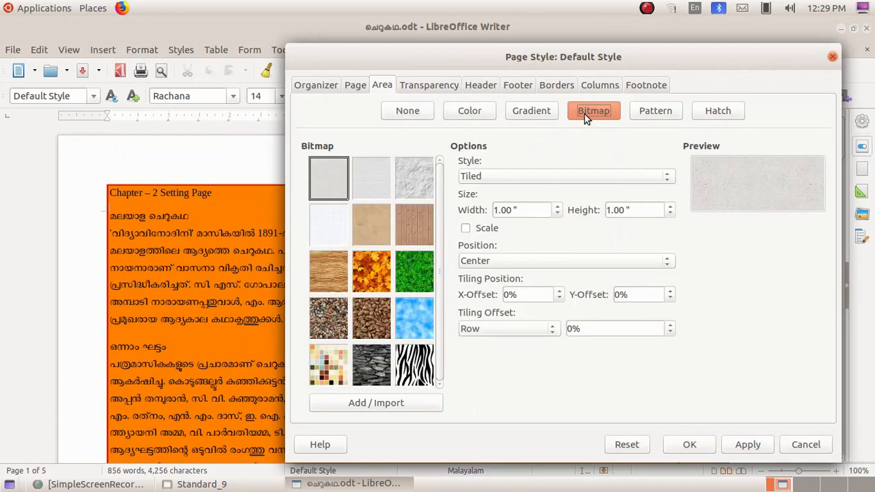
{"action": "mouse_move", "coordinate": [421, 293]}
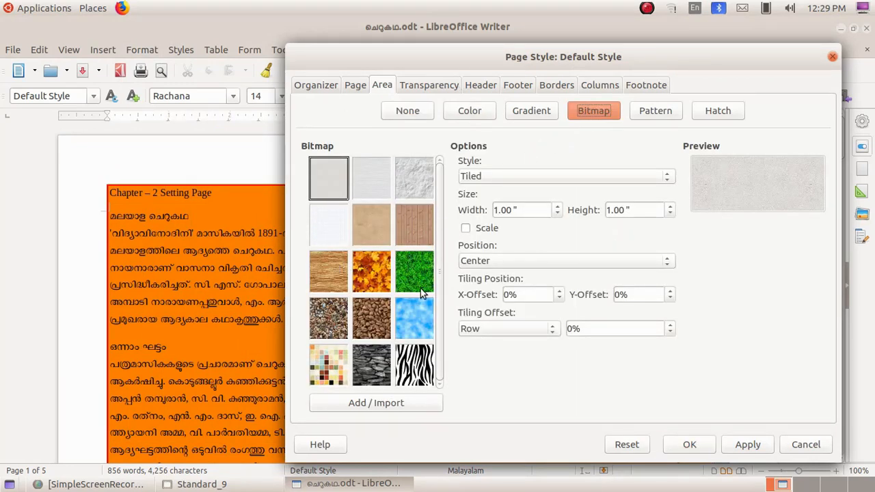
{"action": "mouse_move", "coordinate": [407, 339]}
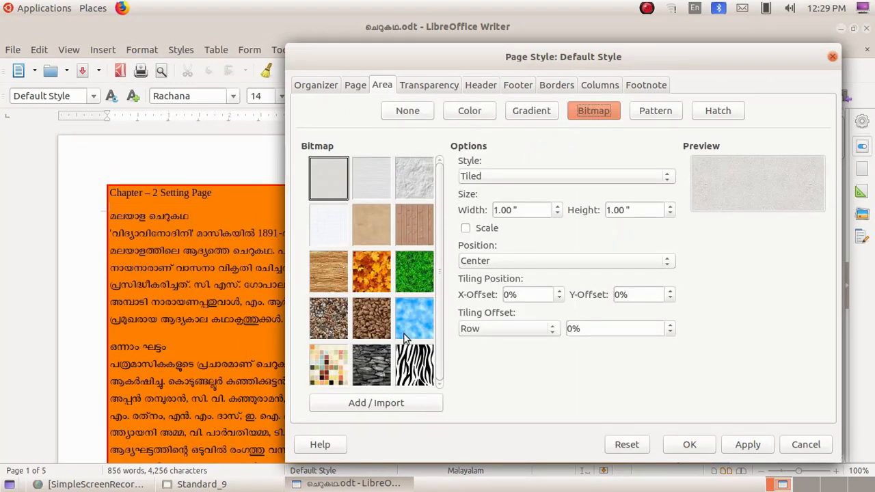
{"action": "mouse_move", "coordinate": [414, 317]}
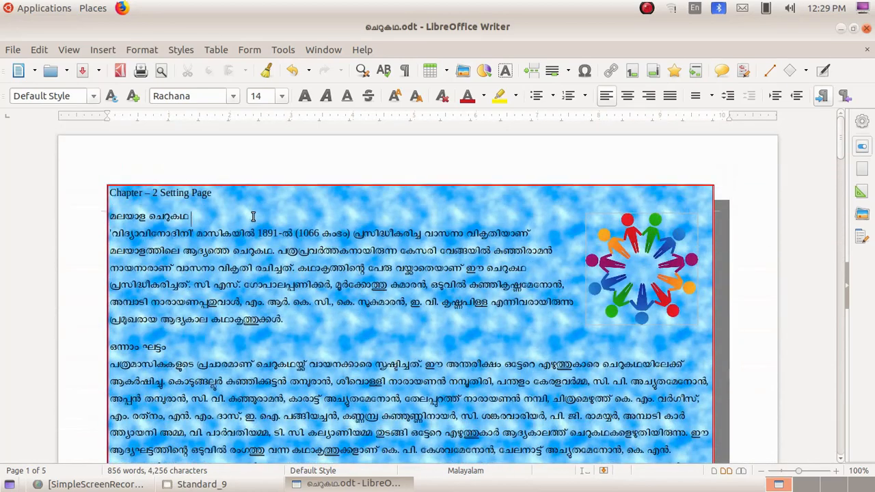
{"action": "mouse_move", "coordinate": [151, 57]}
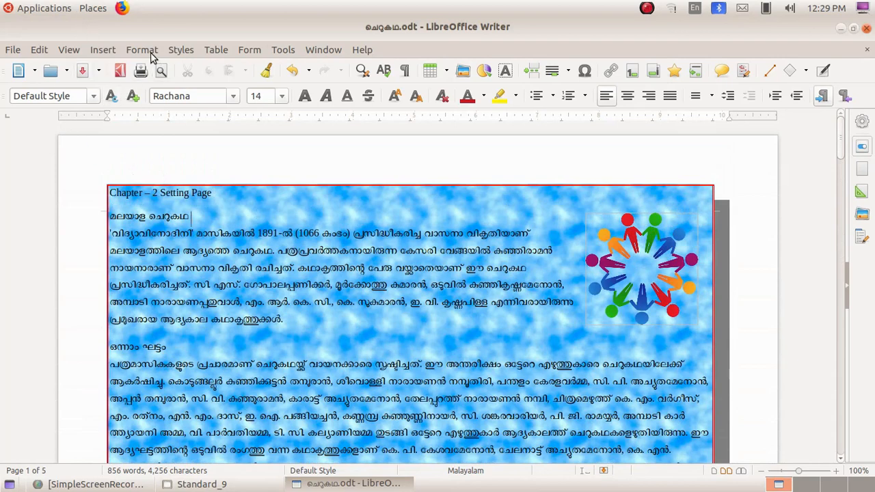
Step: Import ILO_logo.png as a bitmap and apply it as the tiled page background
{"action": "left_click", "coordinate": [142, 50]}
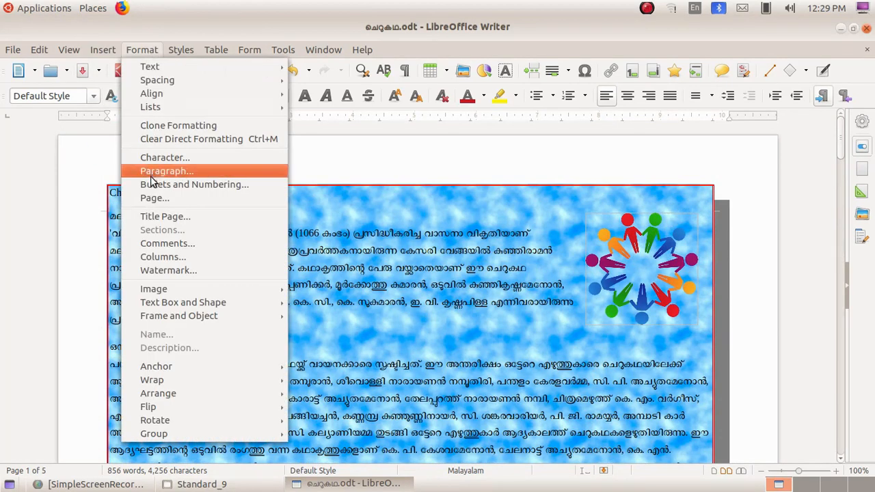
{"action": "left_click", "coordinate": [155, 196]}
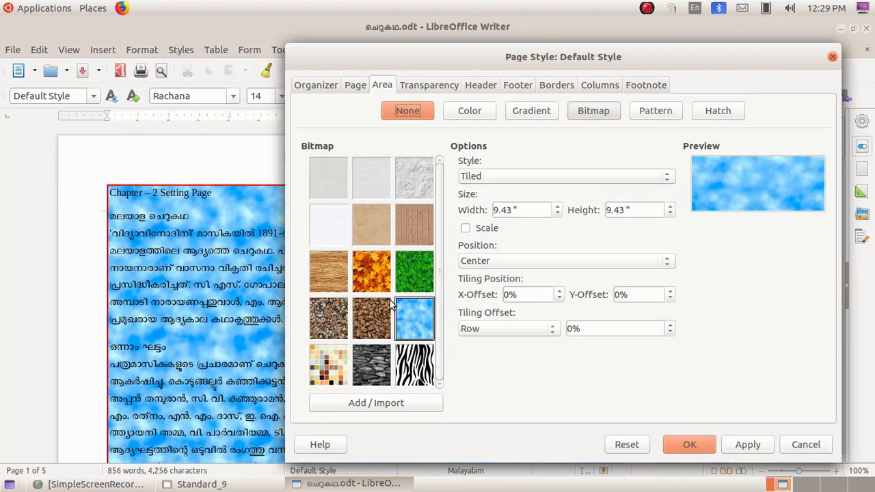
{"action": "mouse_move", "coordinate": [385, 408]}
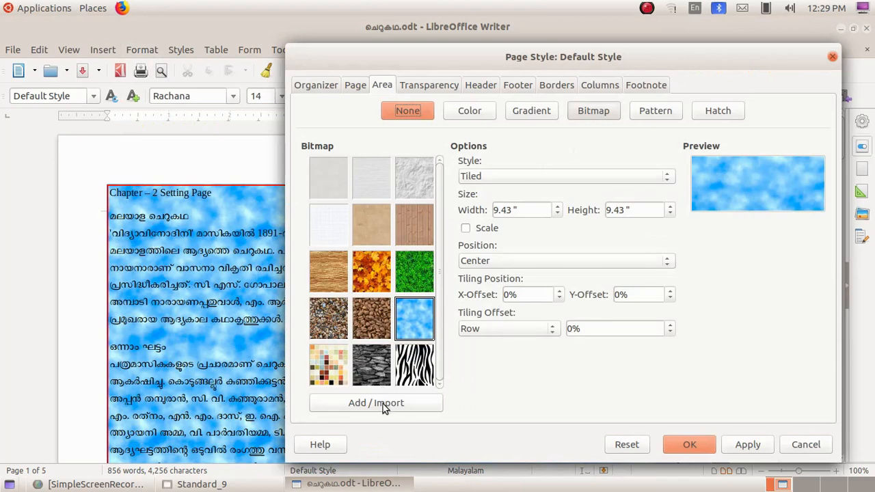
{"action": "left_click", "coordinate": [376, 402]}
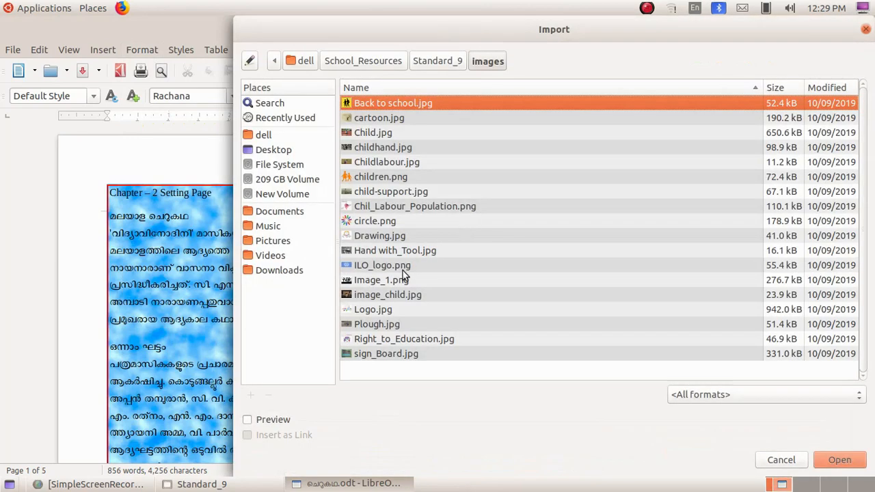
{"action": "mouse_move", "coordinate": [386, 270]}
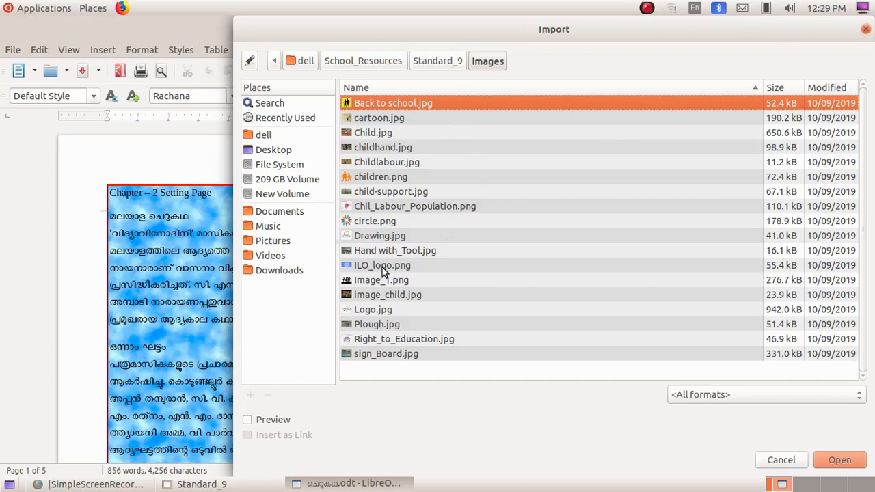
{"action": "left_click", "coordinate": [383, 266]}
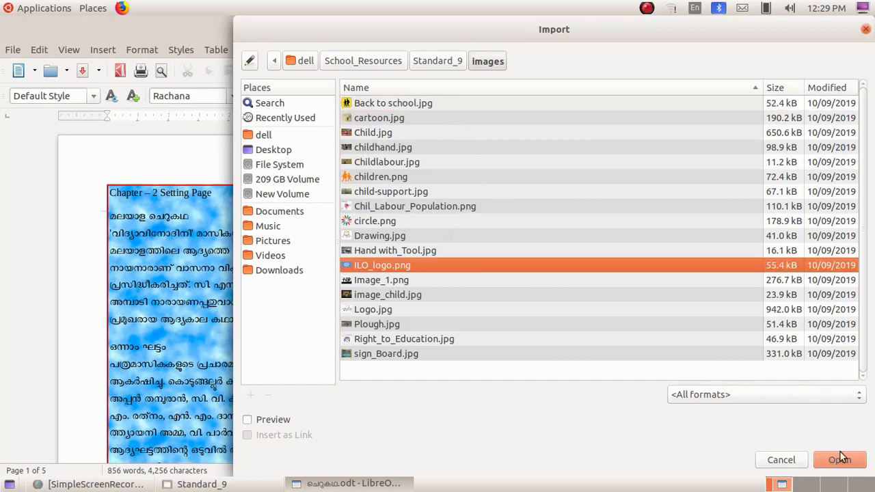
{"action": "left_click", "coordinate": [839, 459]}
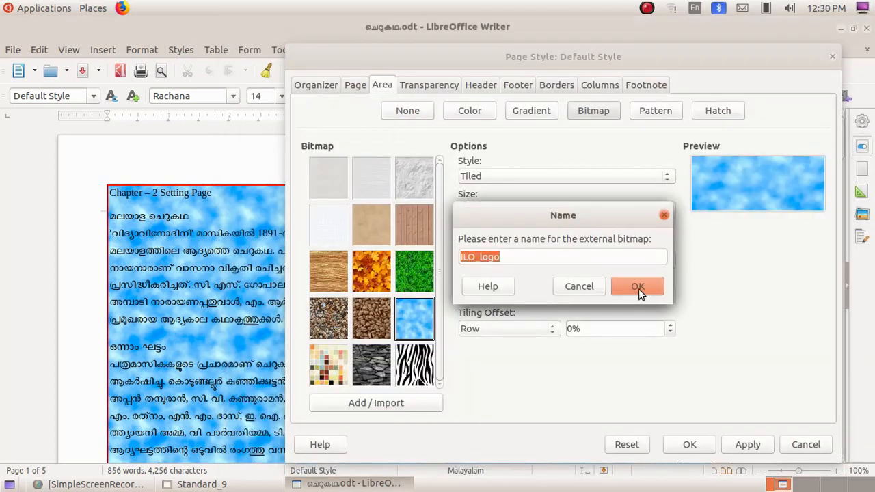
{"action": "left_click", "coordinate": [636, 286]}
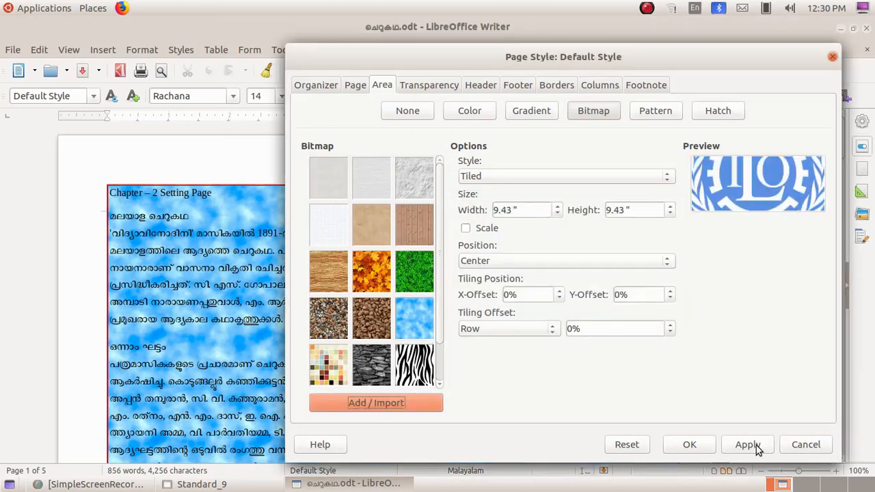
{"action": "left_click", "coordinate": [746, 444]}
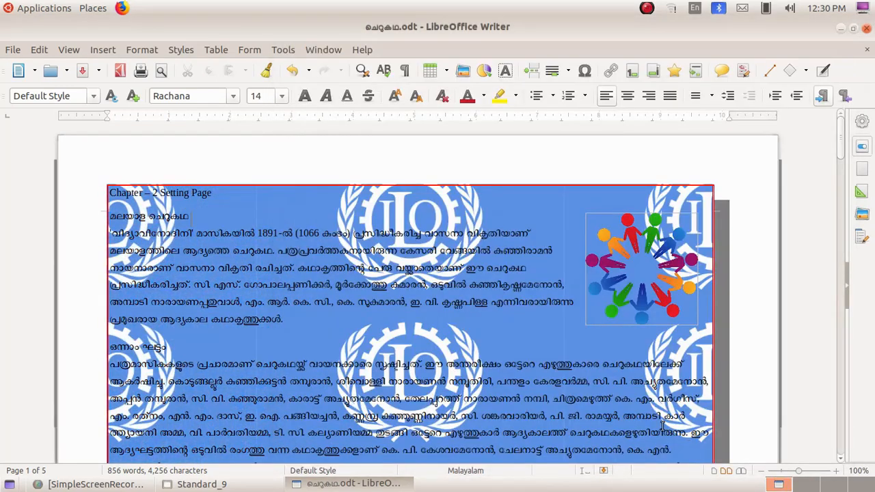
Step: Scroll through the pages to check the tiled ILO logo background
{"action": "scroll", "scroll_direction": "down", "scroll_amount": 3}
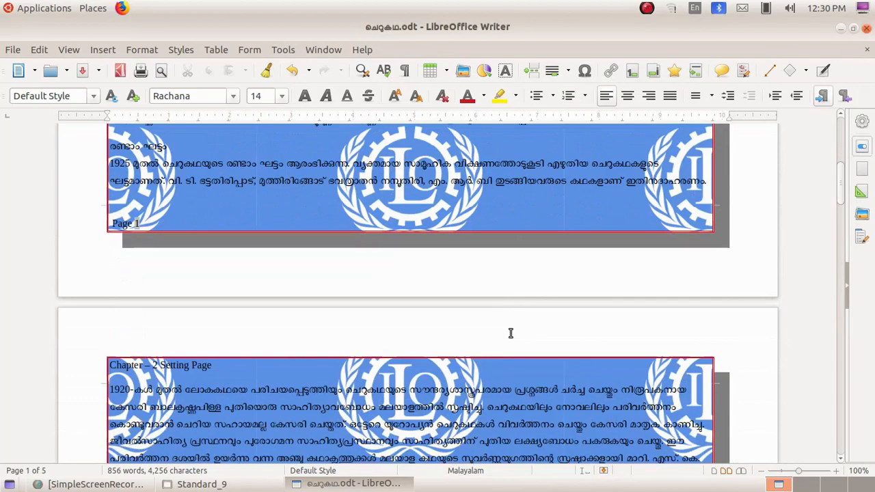
{"action": "scroll", "scroll_direction": "down", "scroll_amount": 3}
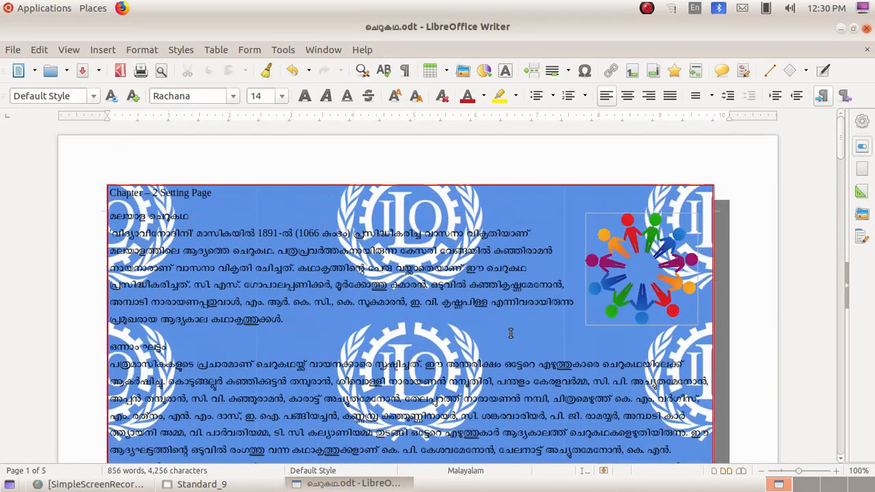
{"action": "left_click", "coordinate": [13, 49]}
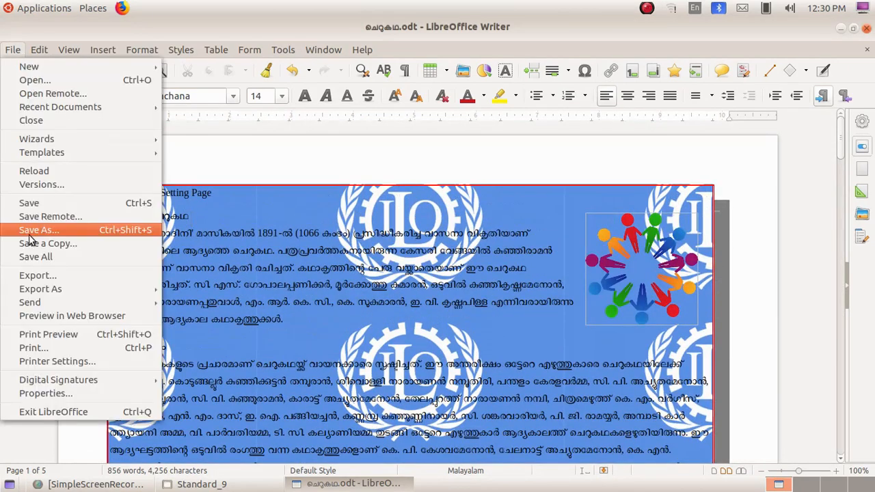
Step: Save the document as a new file with 'page setting' appended, in the std 9 folder
{"action": "left_click", "coordinate": [38, 229]}
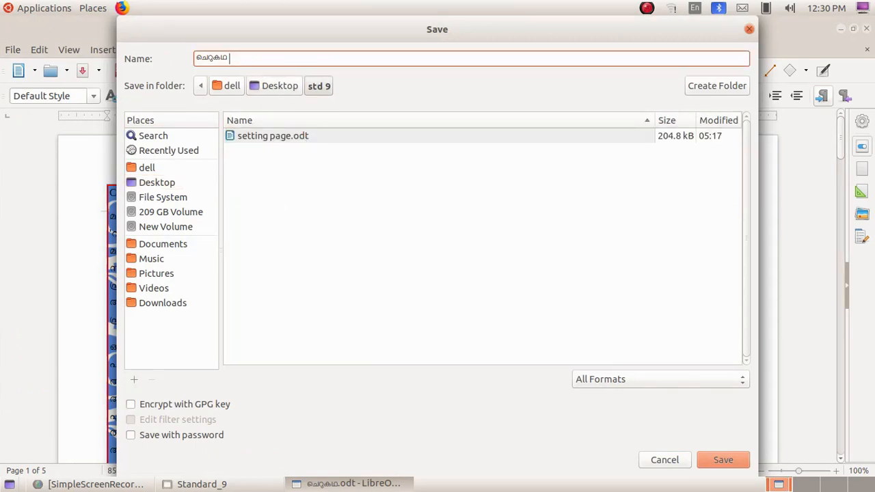
{"action": "type", "text": "page s"}
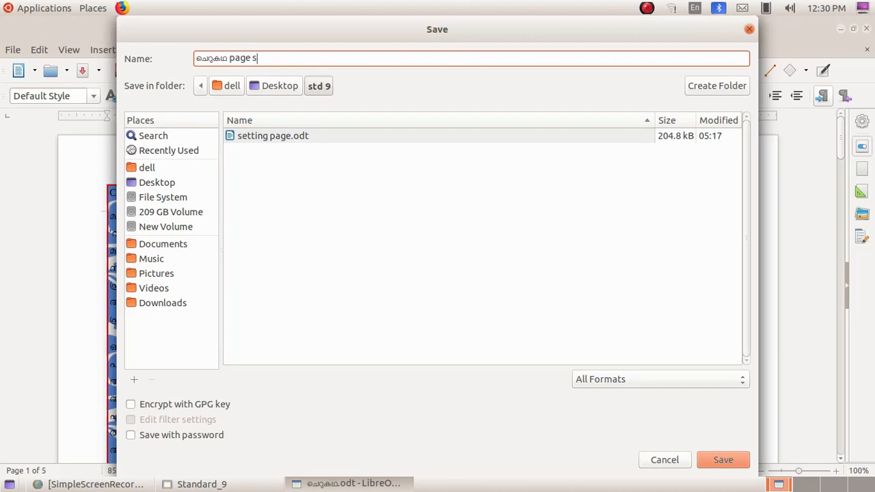
{"action": "type", "text": "etting"}
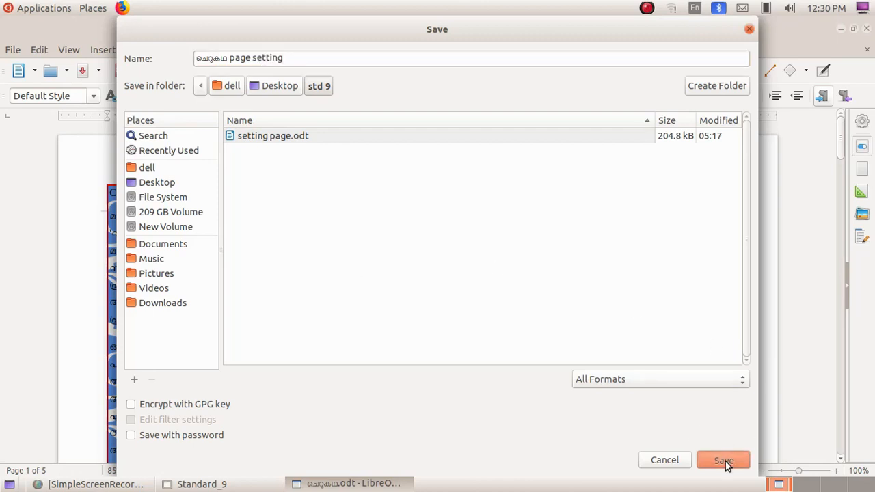
{"action": "left_click", "coordinate": [722, 459]}
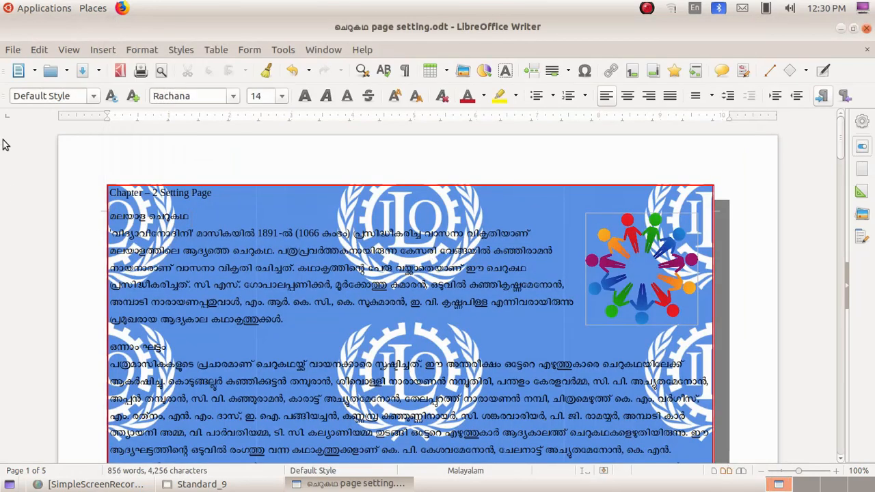
{"action": "left_click", "coordinate": [13, 49]}
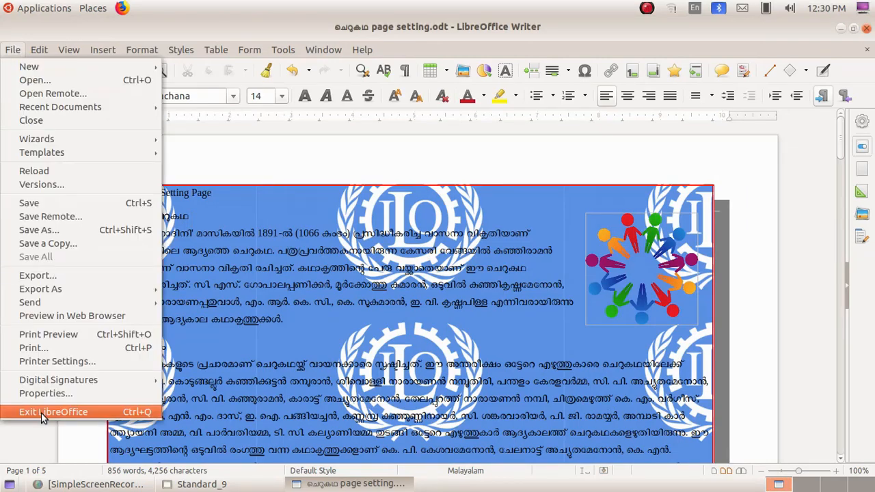